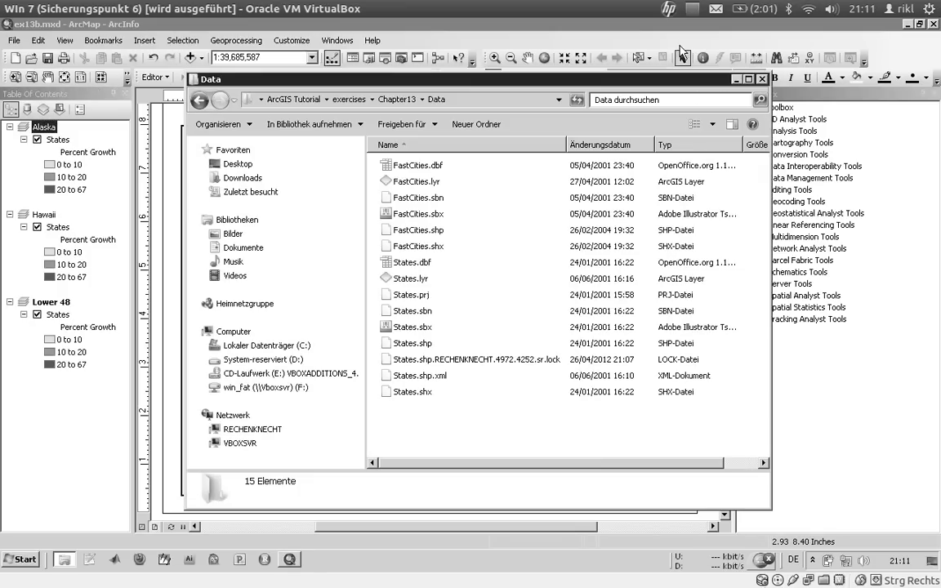
mouse_move(434, 247)
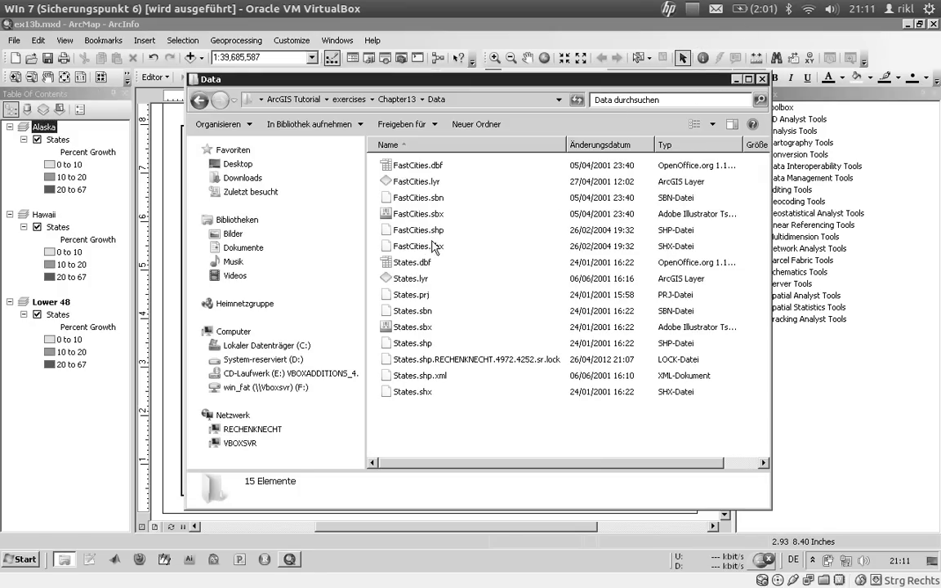
Select FastCities.shx among the FastCities files in the Chapter13 Data folder
left_click(419, 246)
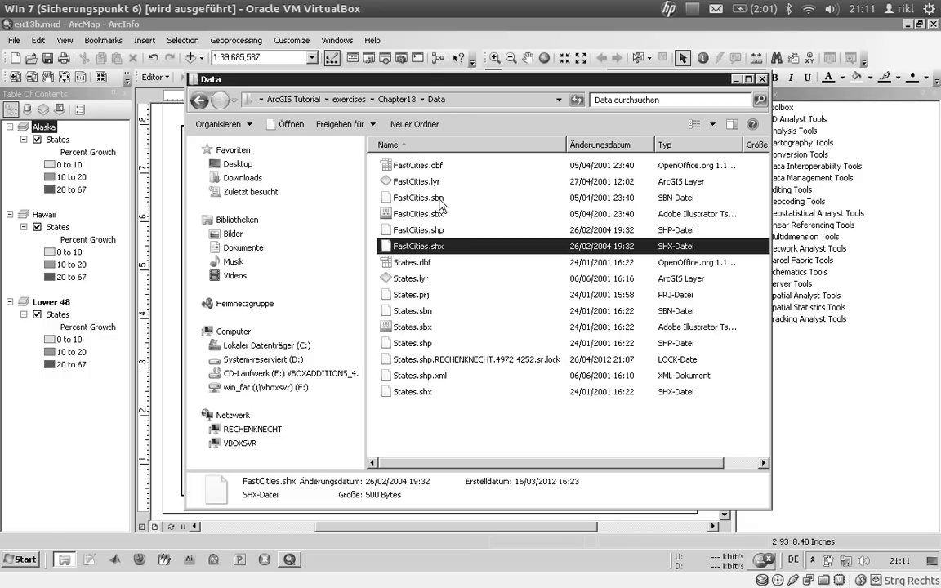
mouse_move(441, 200)
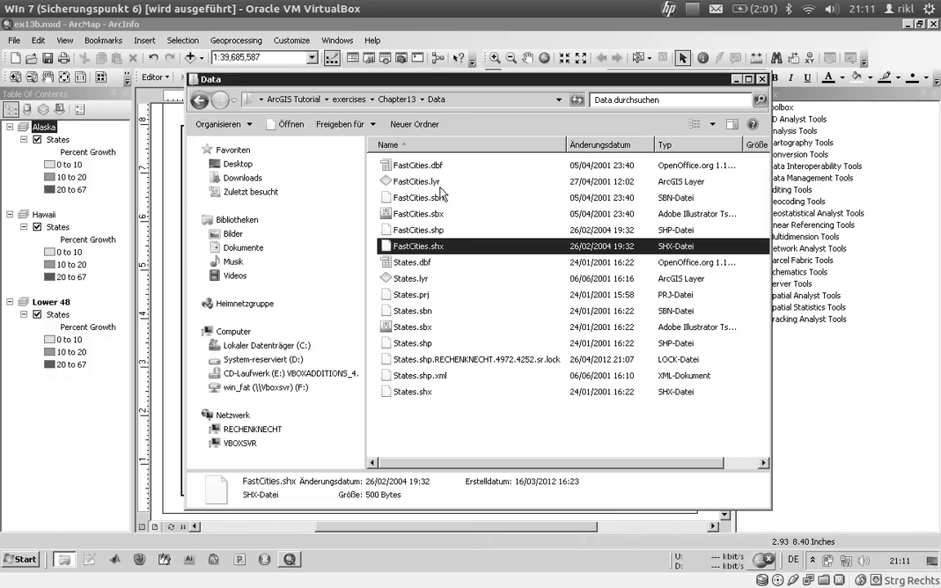
mouse_move(417, 181)
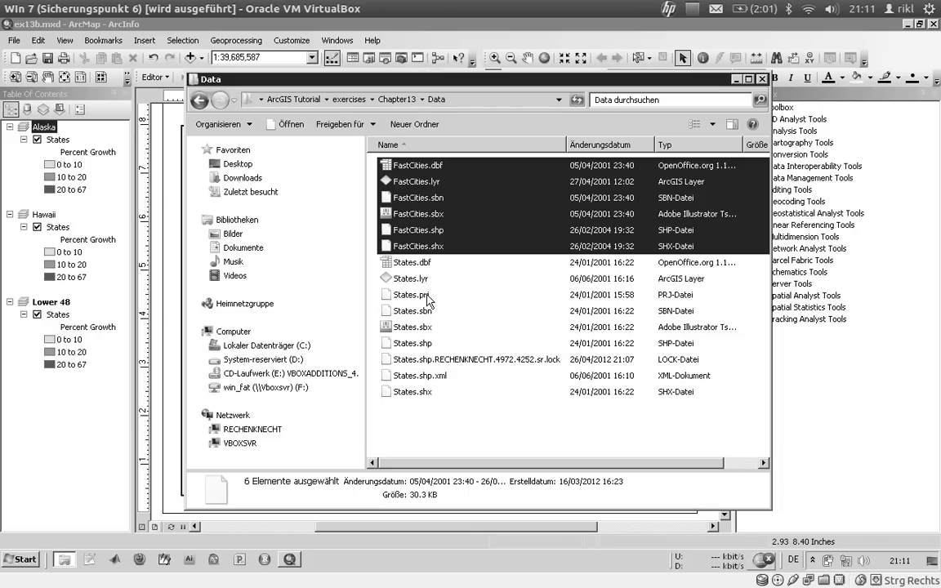
mouse_move(431, 301)
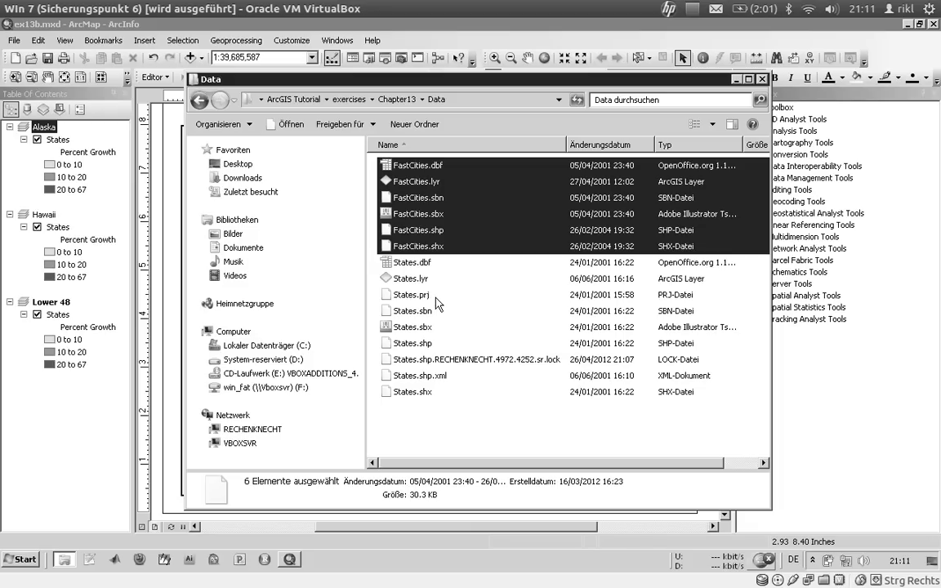
mouse_move(401, 264)
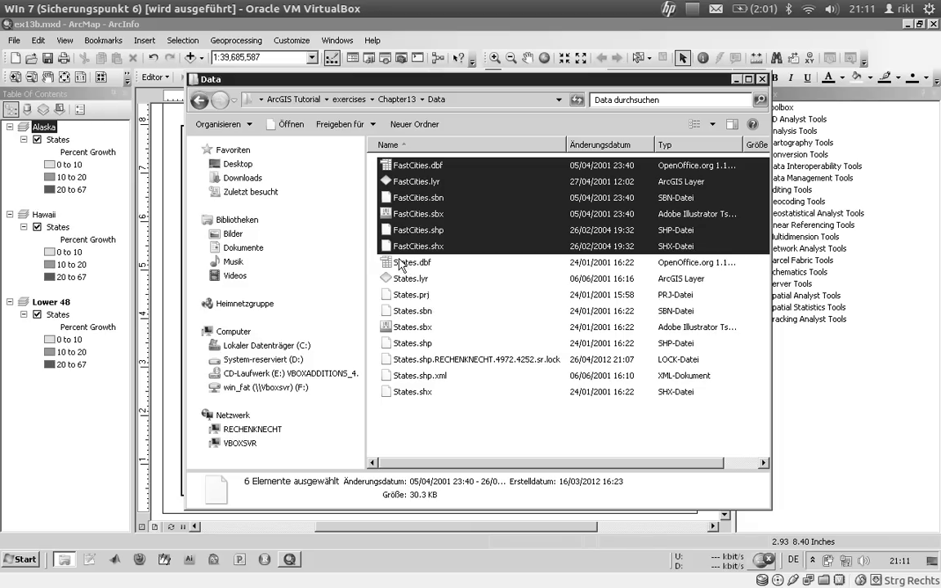
mouse_move(406, 251)
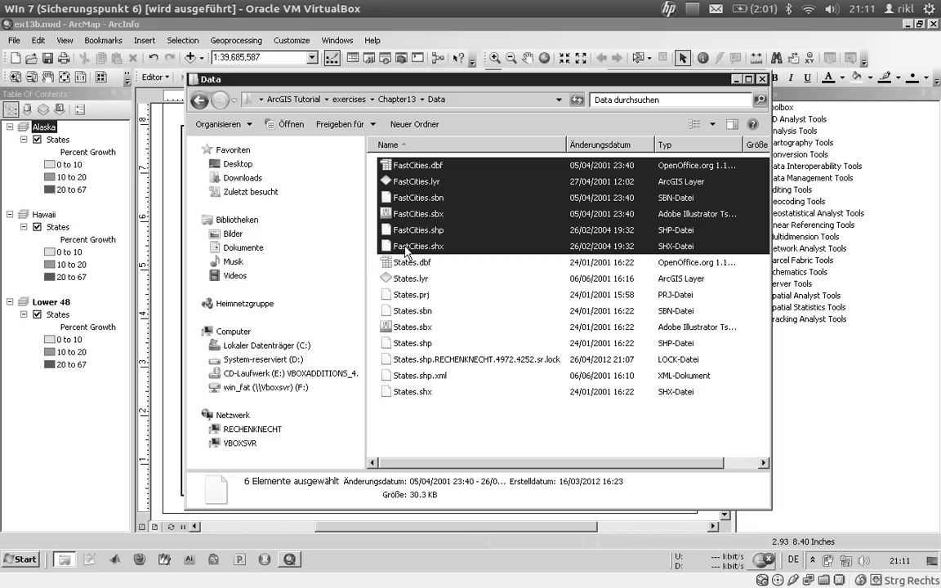
mouse_move(417, 246)
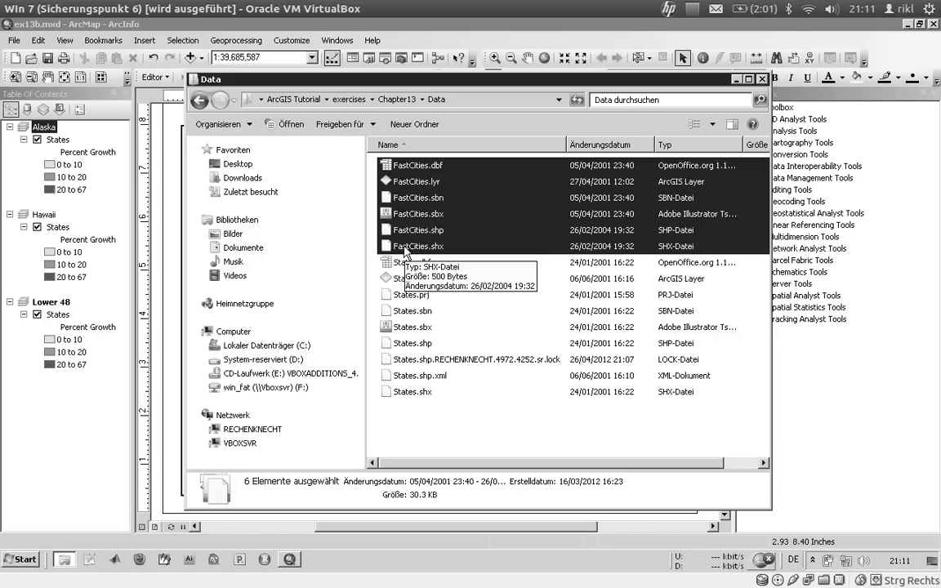
mouse_move(416, 262)
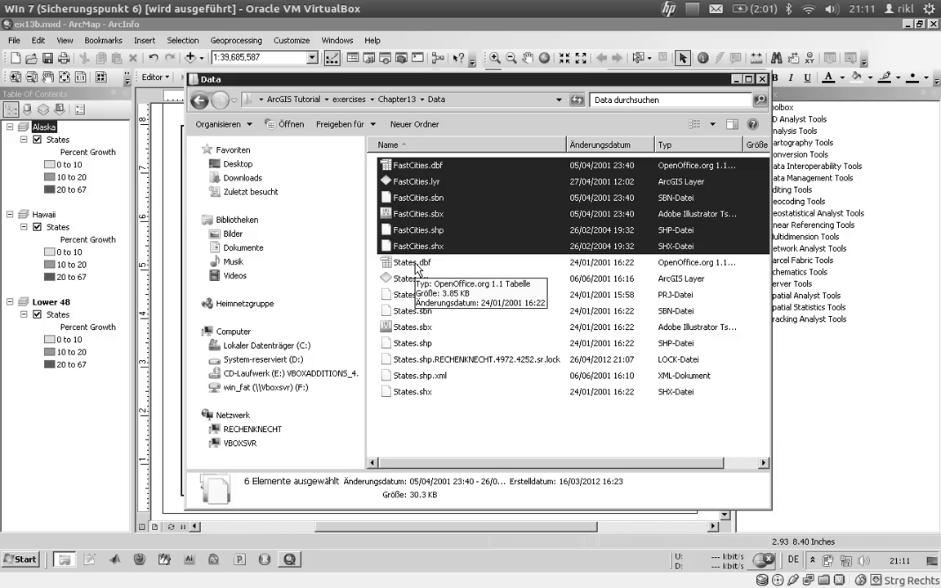
mouse_move(164, 310)
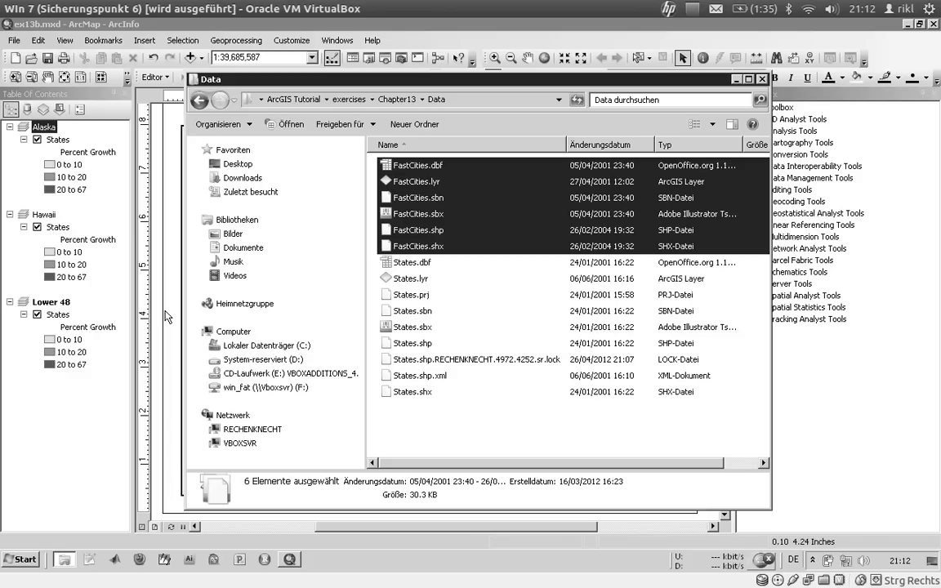
Verify the Lower 48 data frame uses USA Contiguous Albers Equal Area Conic projection
left_click(761, 79)
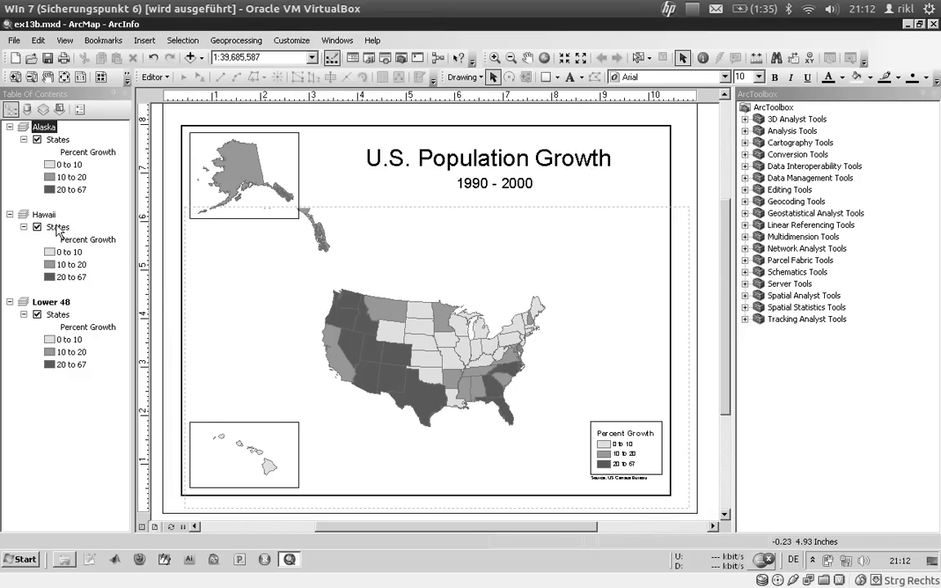
right_click(51, 301)
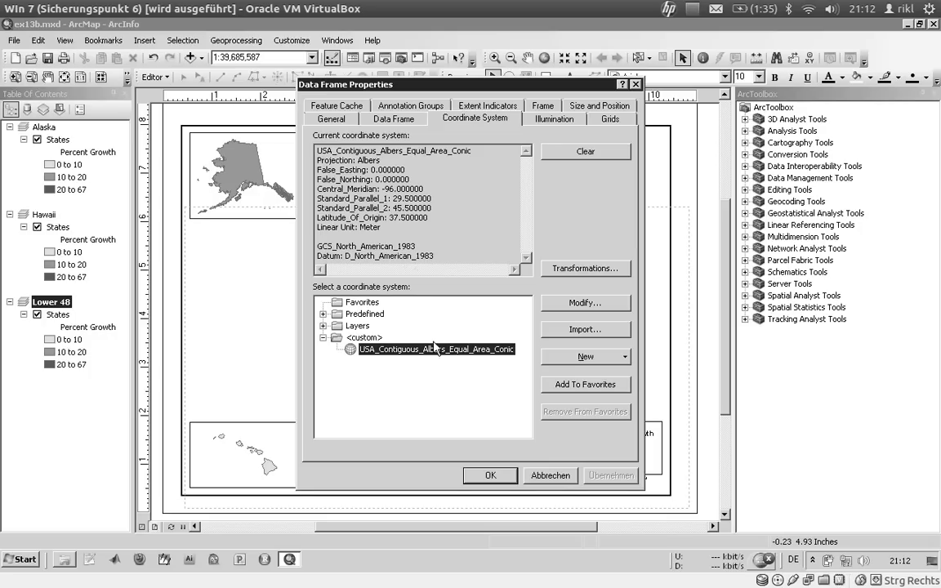
mouse_move(445, 367)
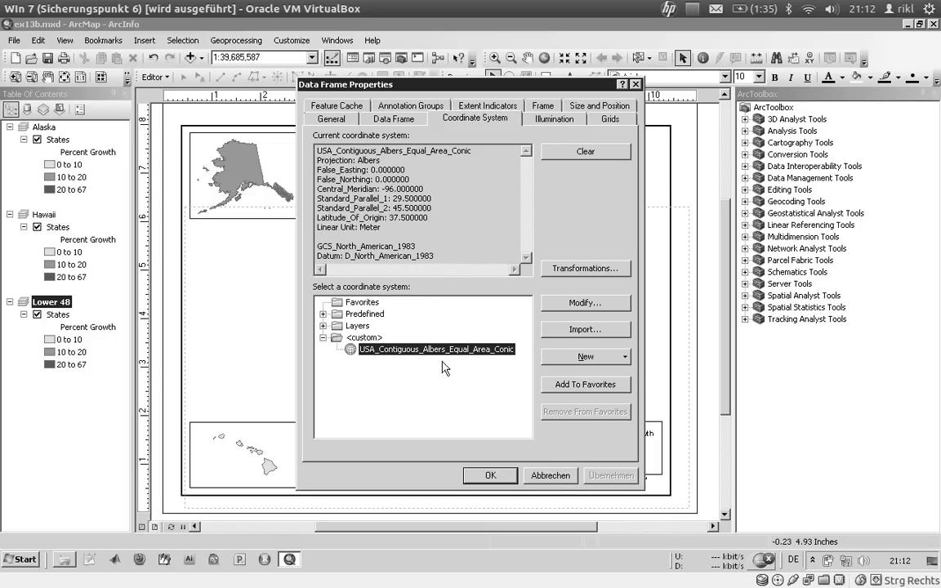
mouse_move(502, 455)
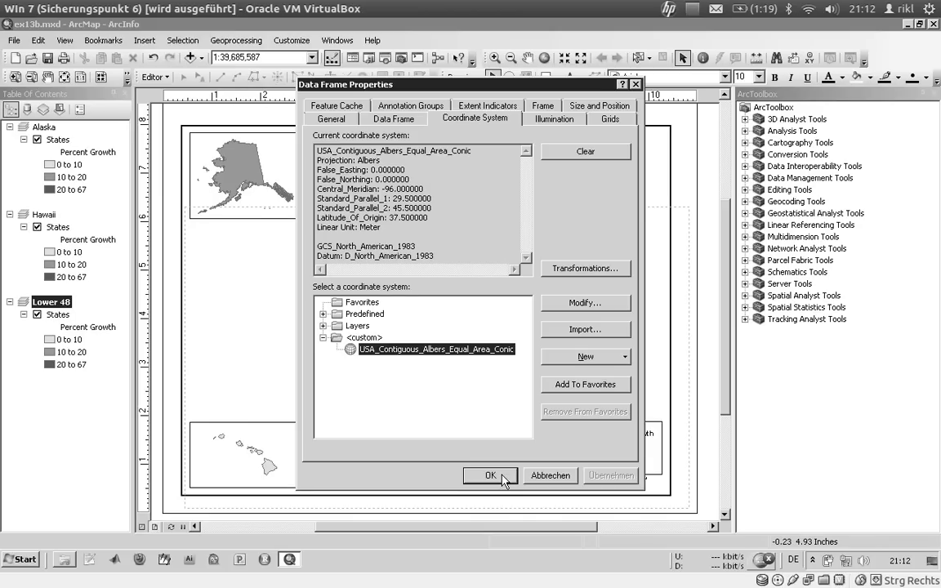
mouse_move(409, 356)
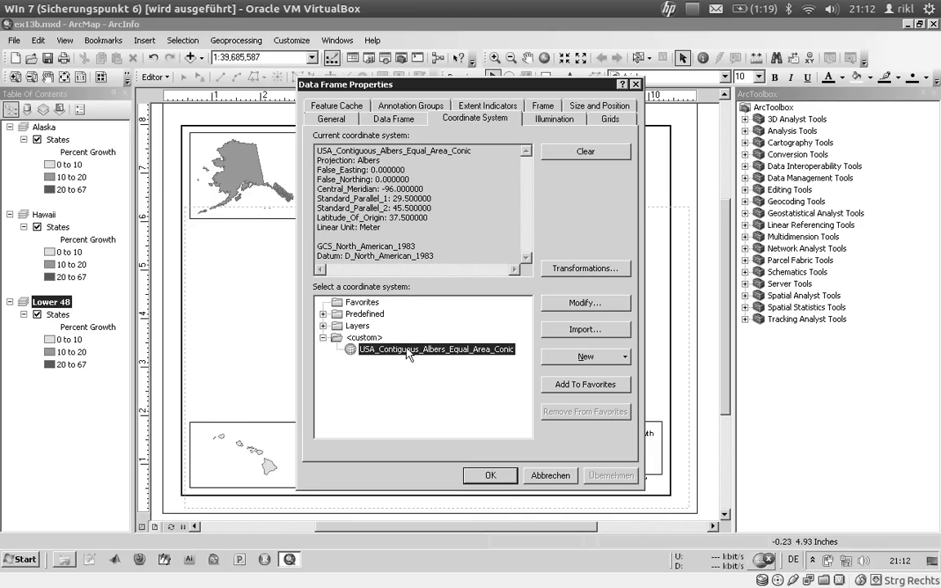
mouse_move(478, 464)
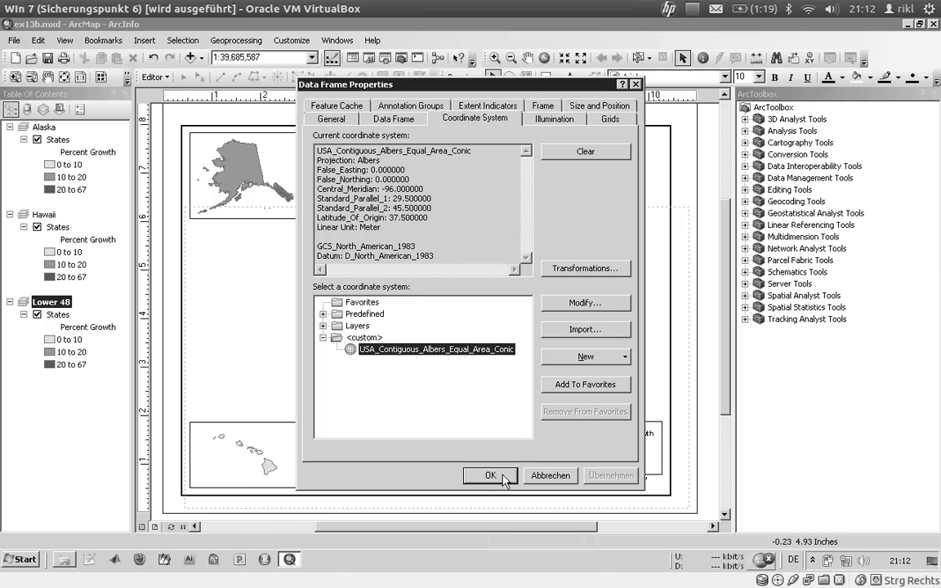
left_click(490, 475)
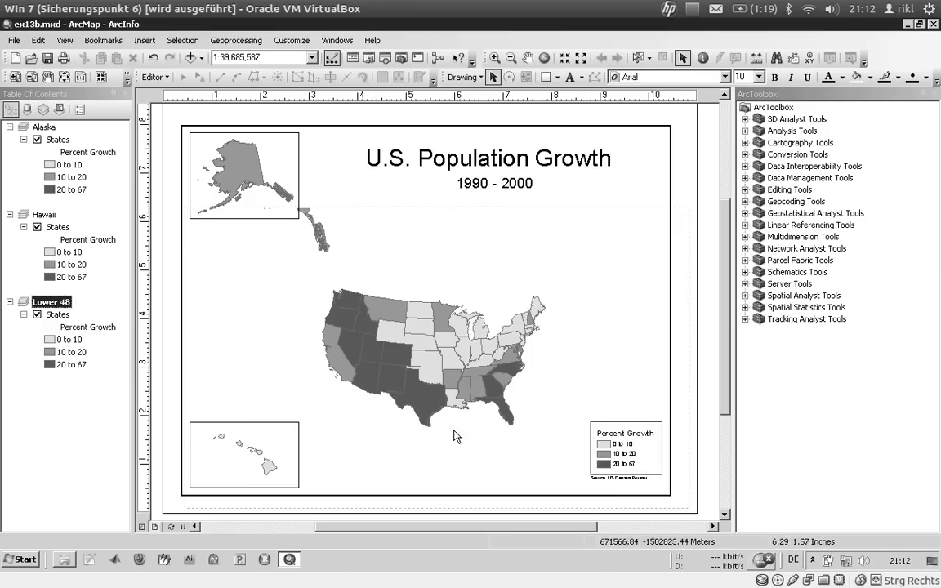
Add the FastCities layer file to the Lower 48 data frame, above States
left_click(189, 57)
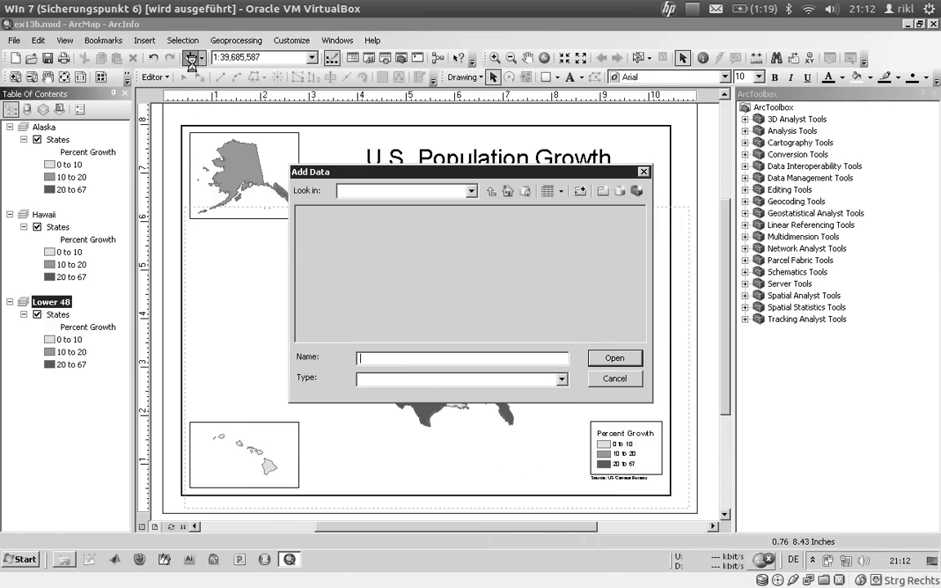
left_click(328, 213)
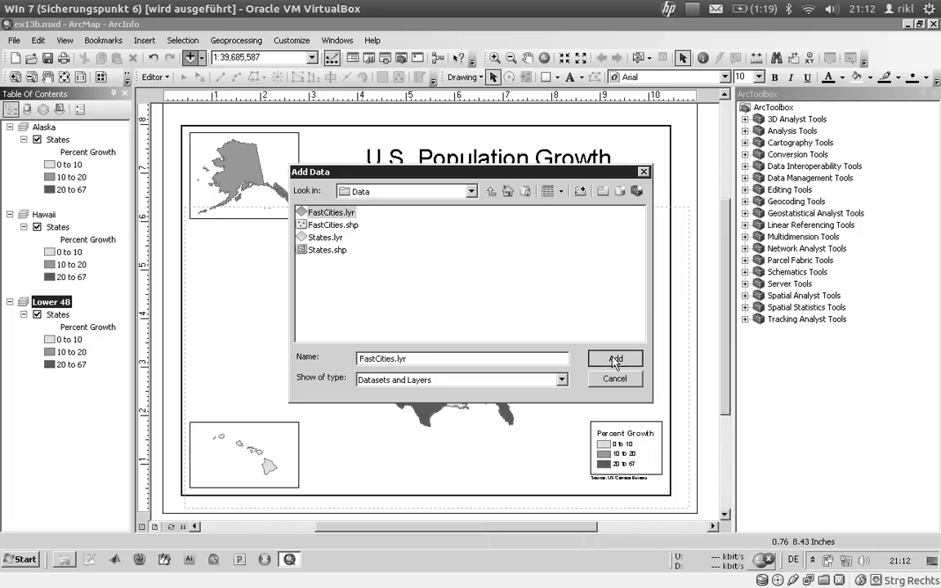
left_click(614, 359)
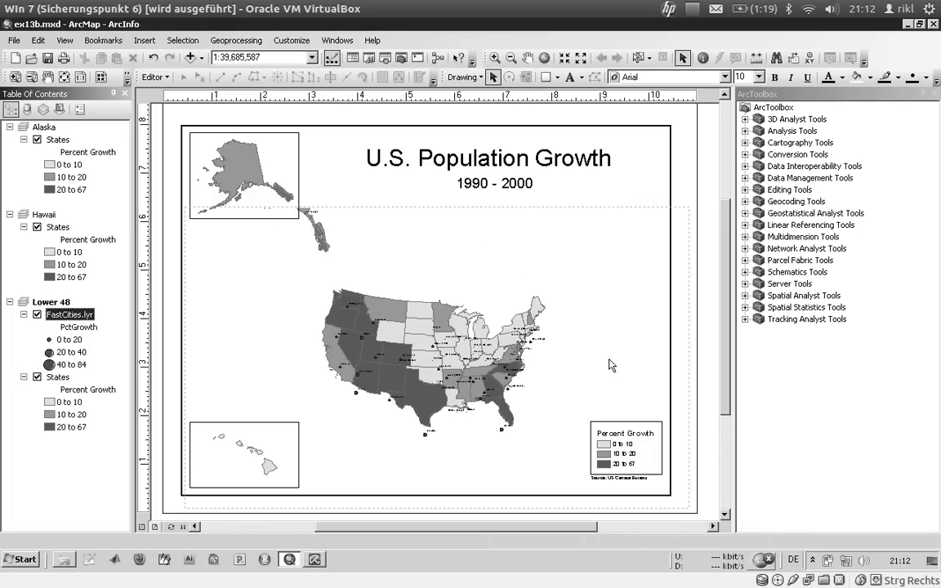
mouse_move(398, 285)
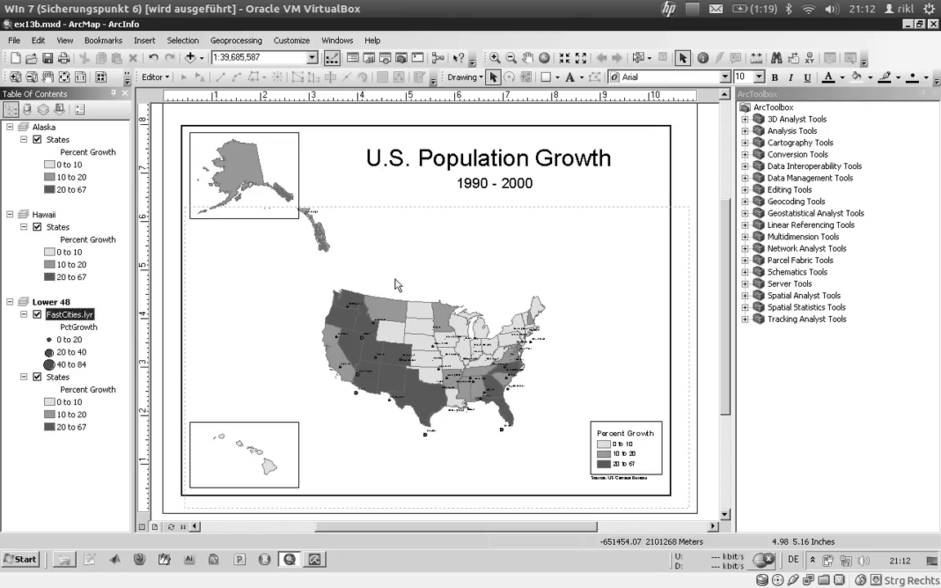
mouse_move(175, 527)
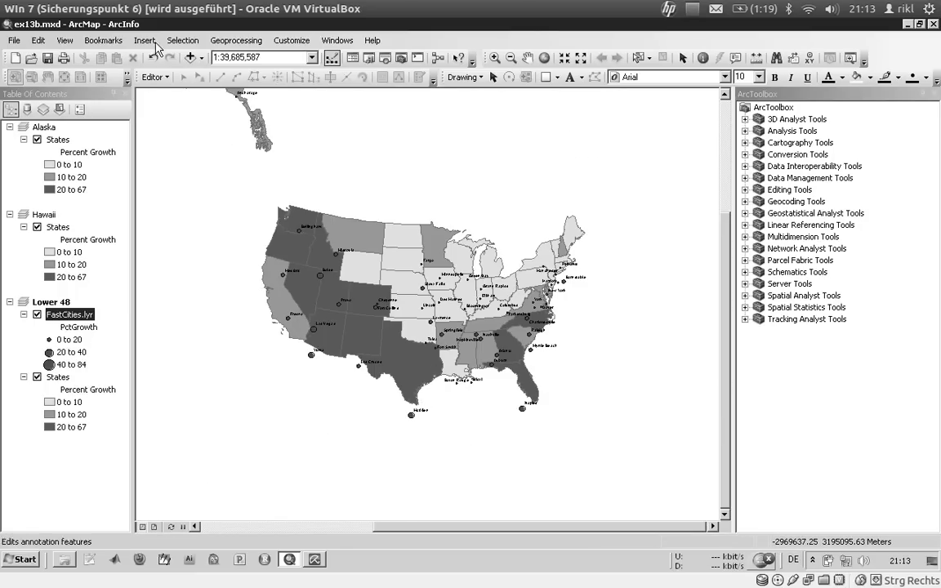
Zoom in on the East Coast cities from Portland to Atlanta
left_click(495, 57)
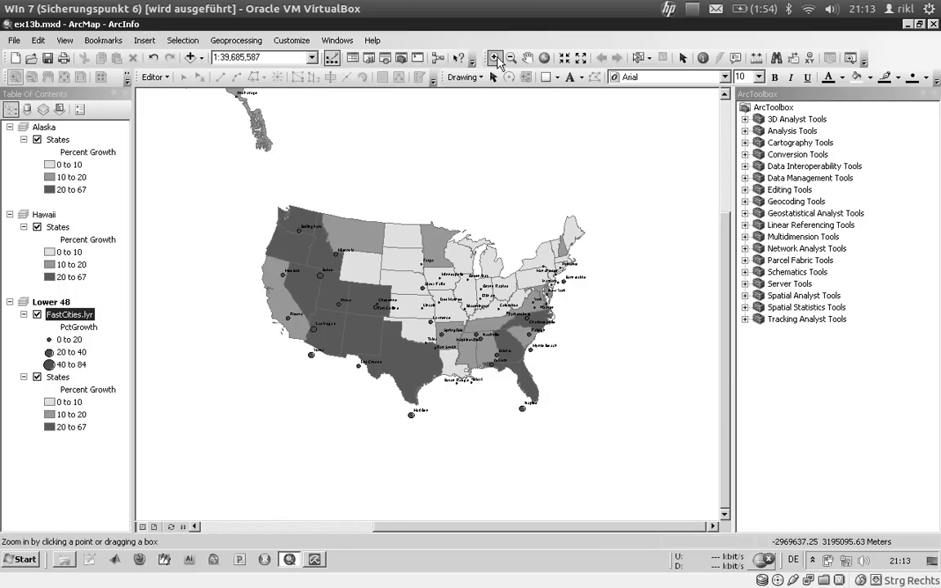
left_click_drag(516, 243, 610, 318)
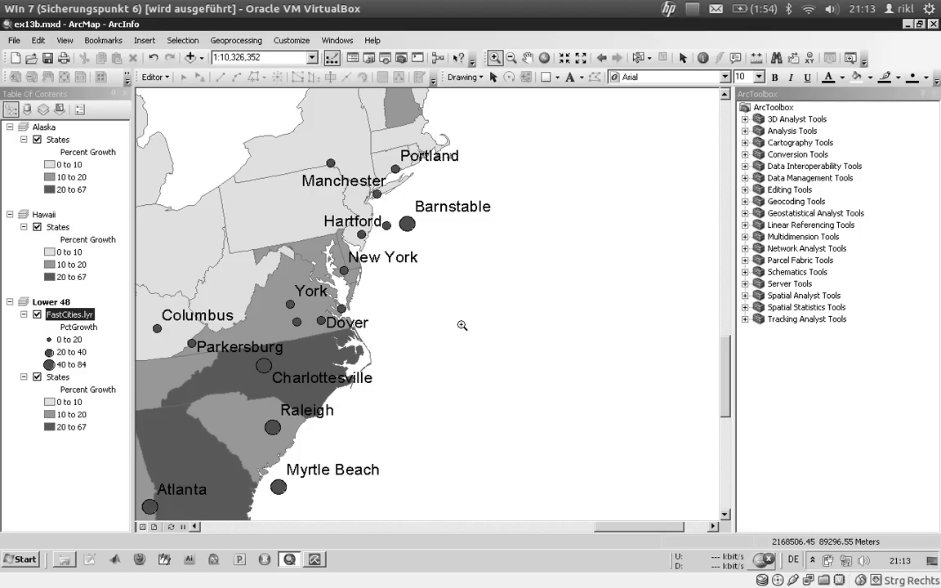
mouse_move(460, 326)
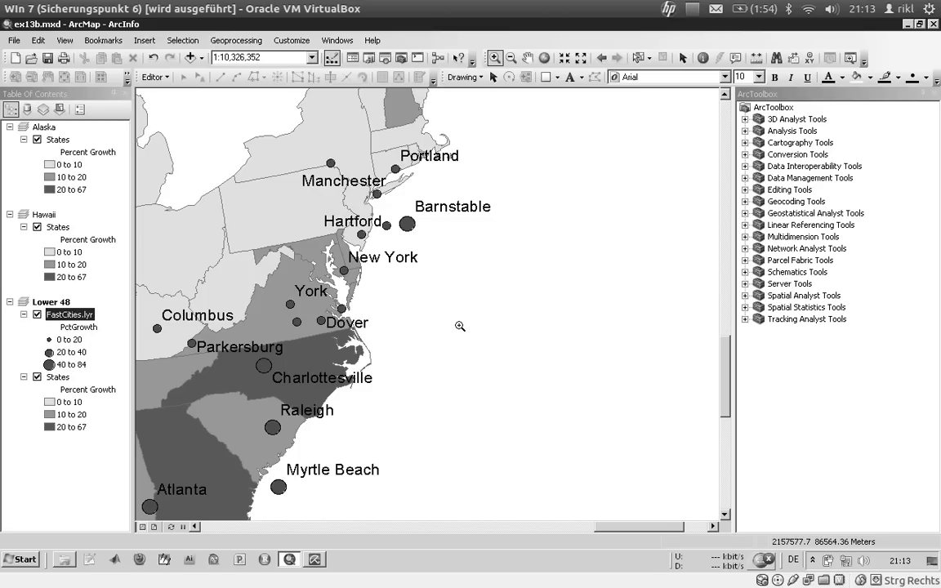
mouse_move(759, 303)
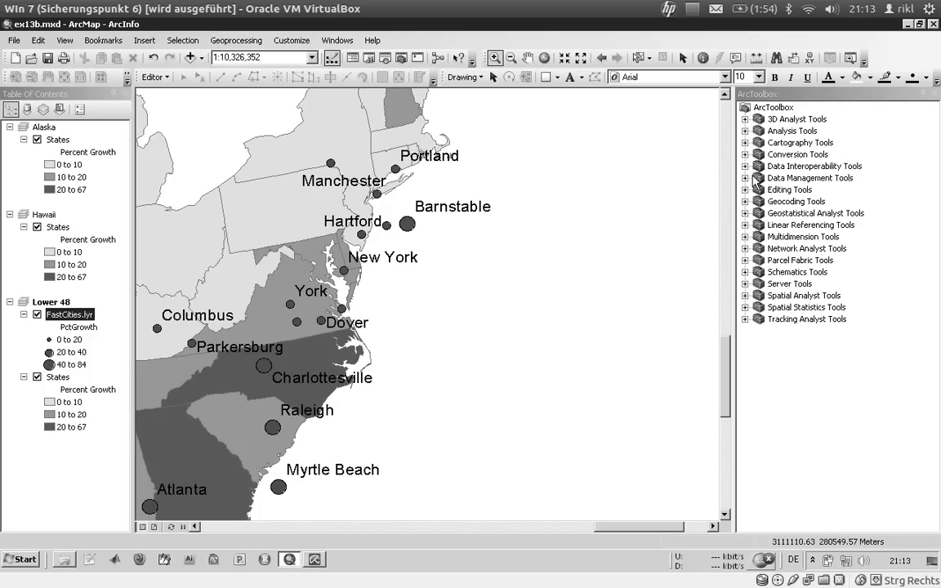
Expand Data Management Tools > Projections and Transformations, browsing the Feature and Raster toolsets
left_click(745, 178)
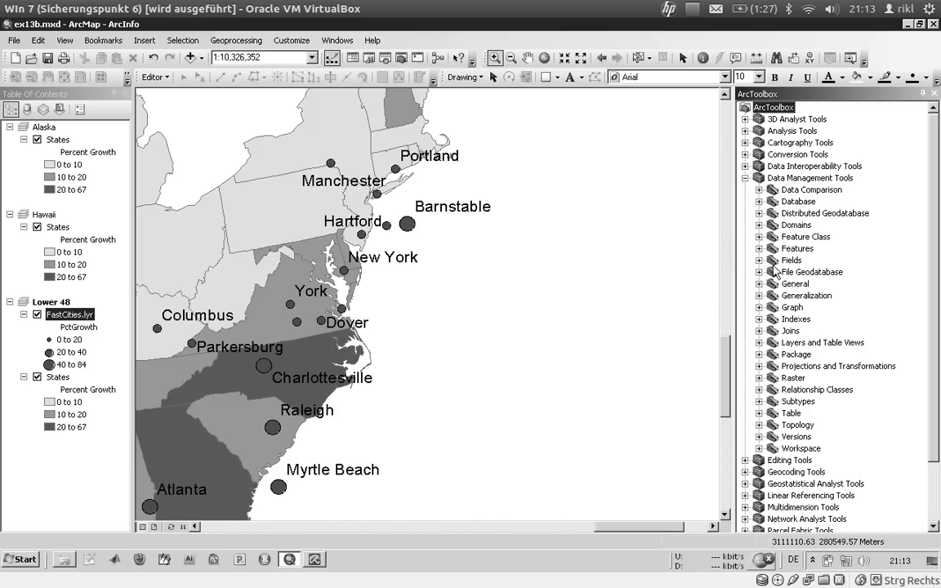
mouse_move(766, 375)
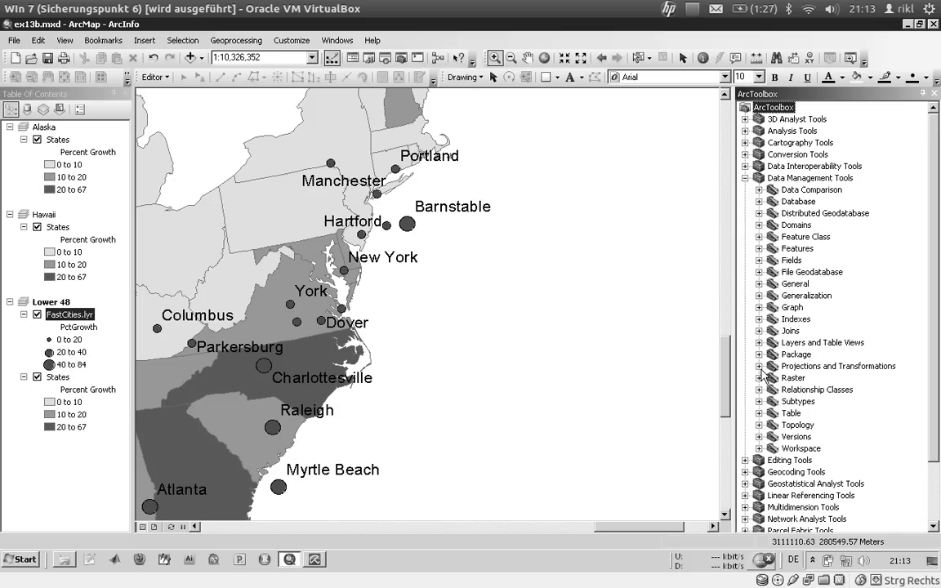
left_click(746, 366)
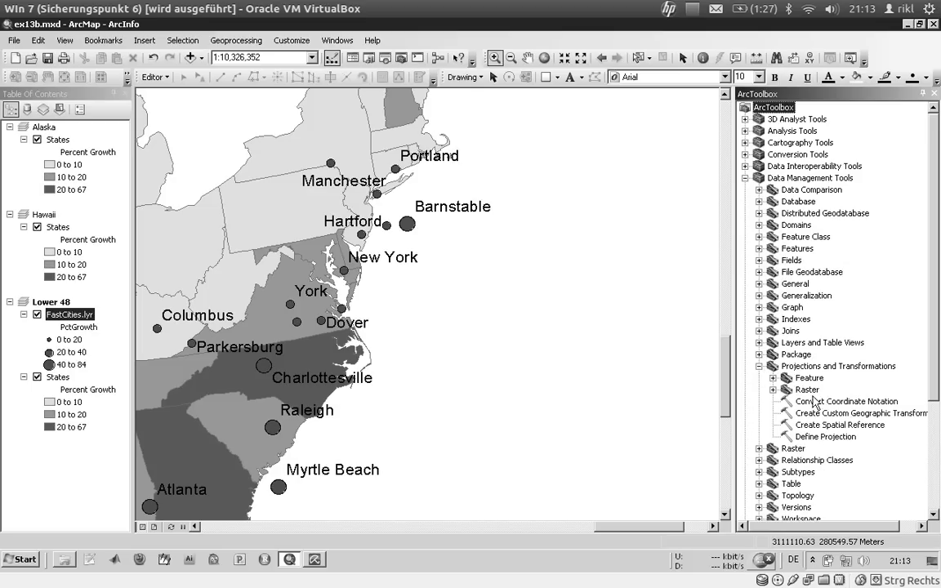
left_click(773, 377)
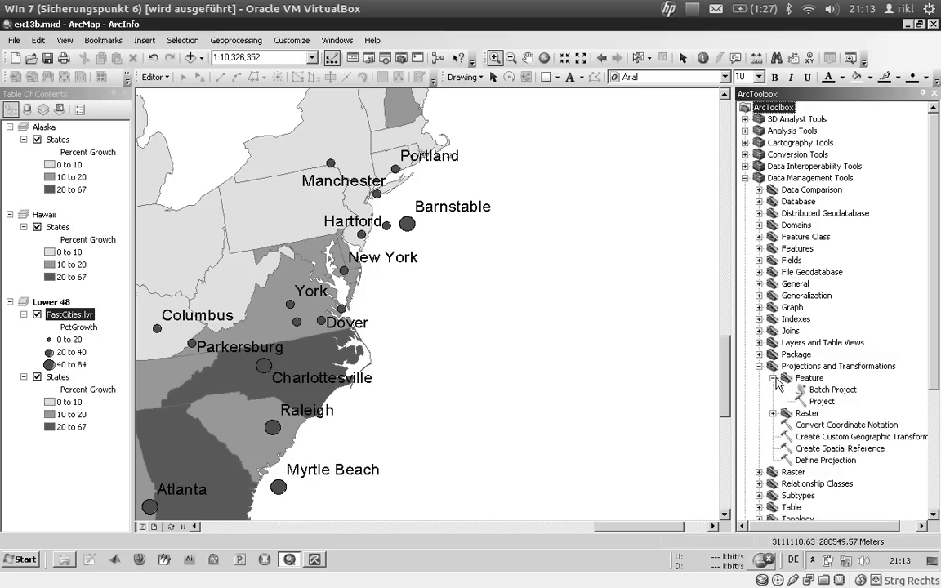
left_click(772, 390)
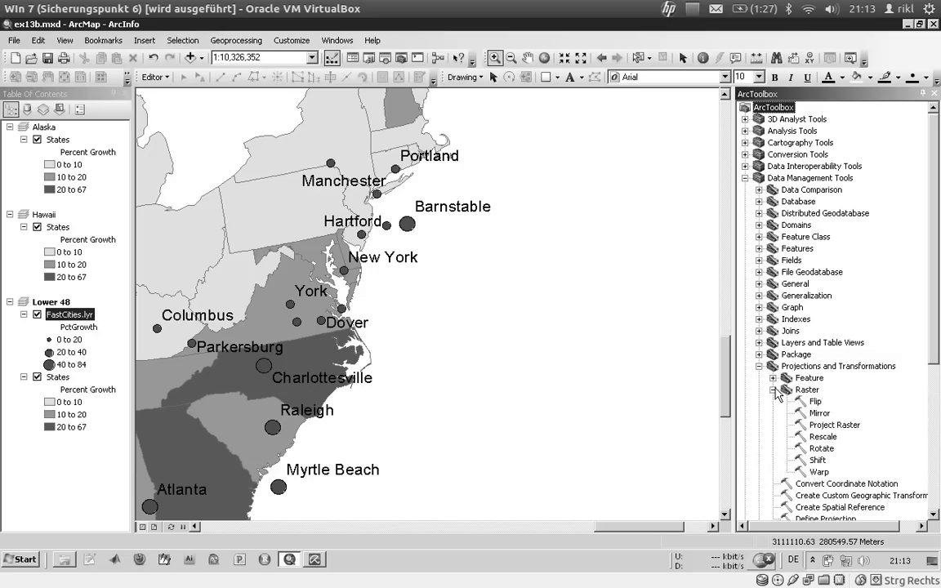
left_click(773, 390)
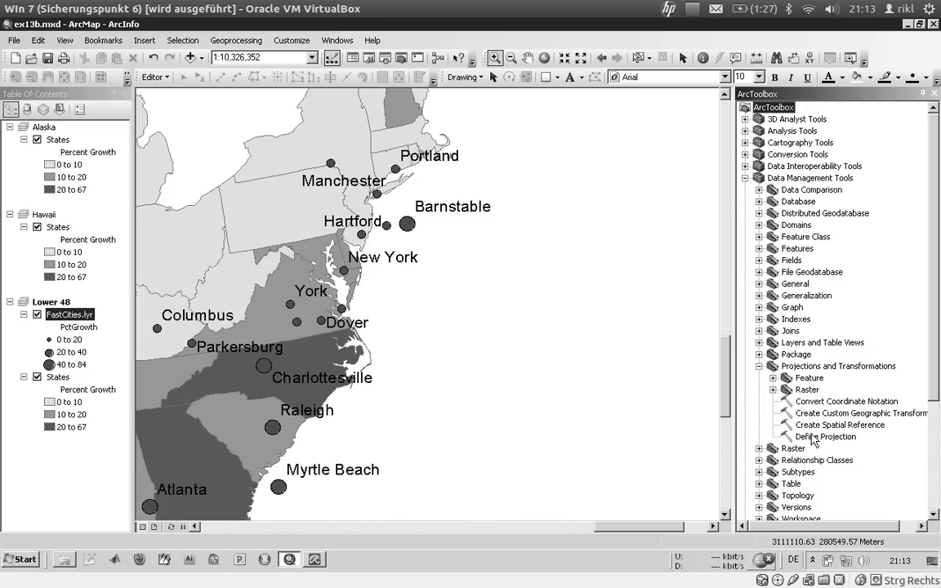
mouse_move(825, 436)
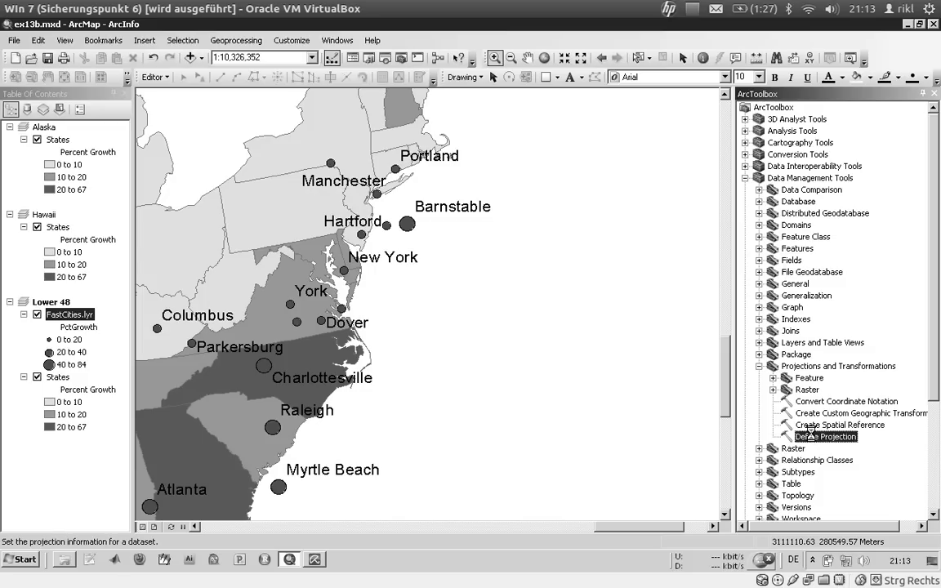
Launch Define Projection with FastCities.lyr as input and view its Unknown coordinate system
double_click(826, 436)
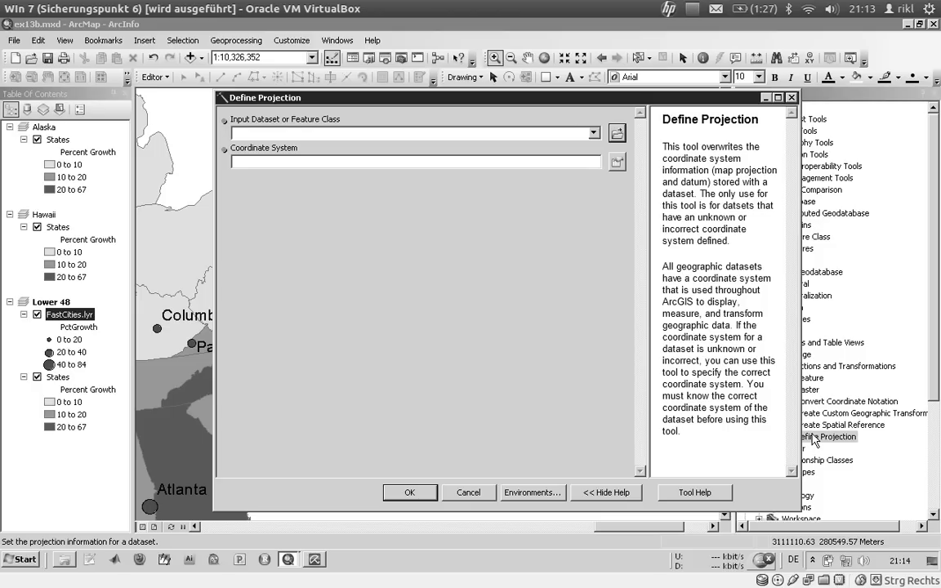
left_click(593, 132)
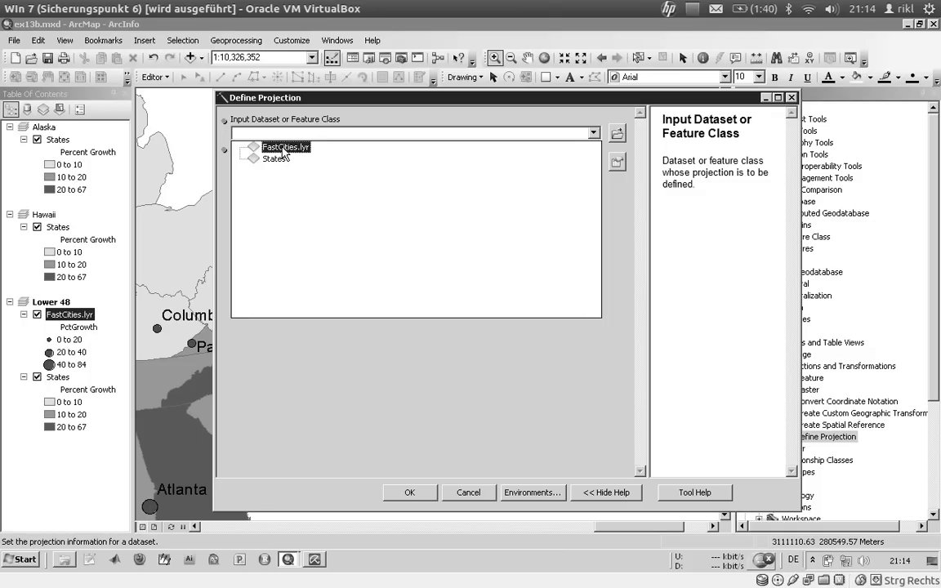
left_click(286, 146)
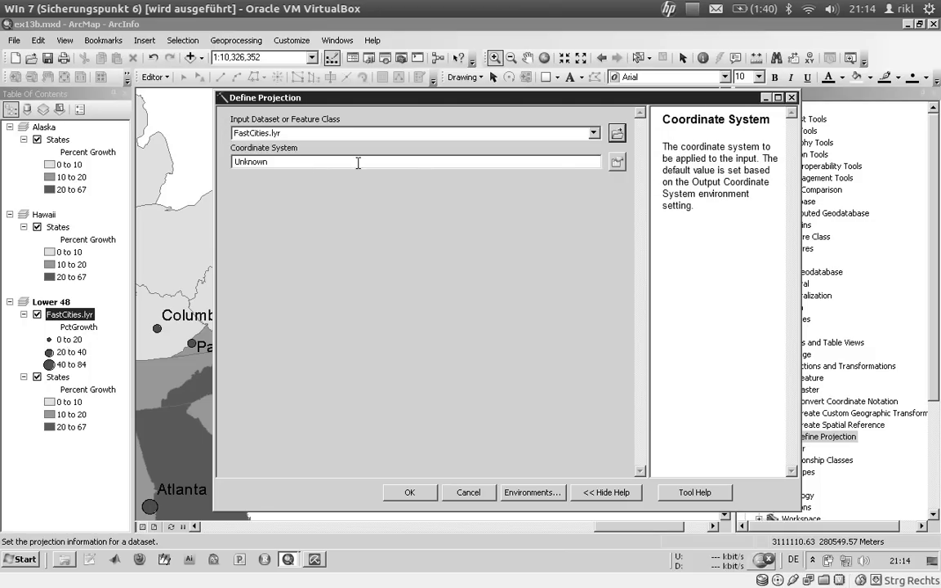
left_click(617, 161)
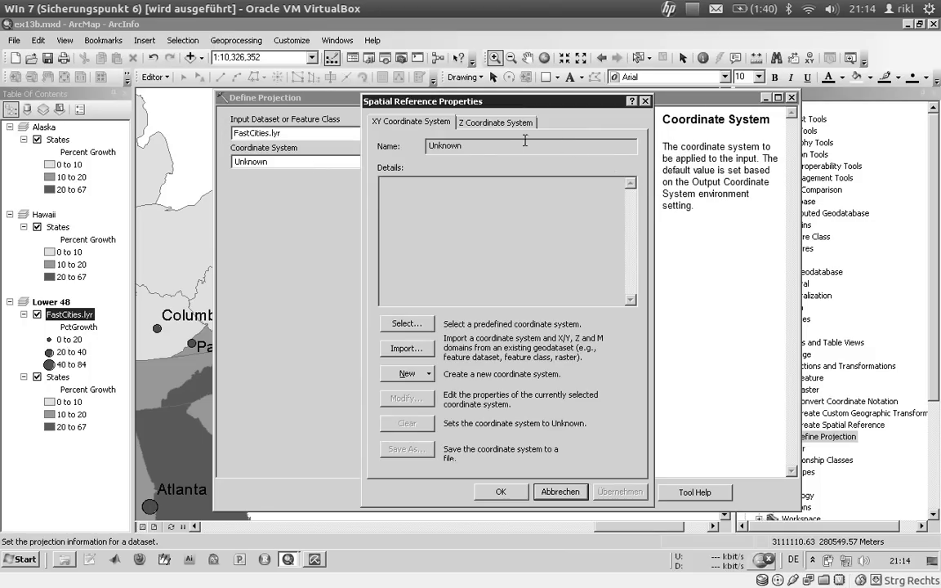
Define FastCities.lyr's projection as North America Lambert Conformal Conic and run the tool
left_click(406, 323)
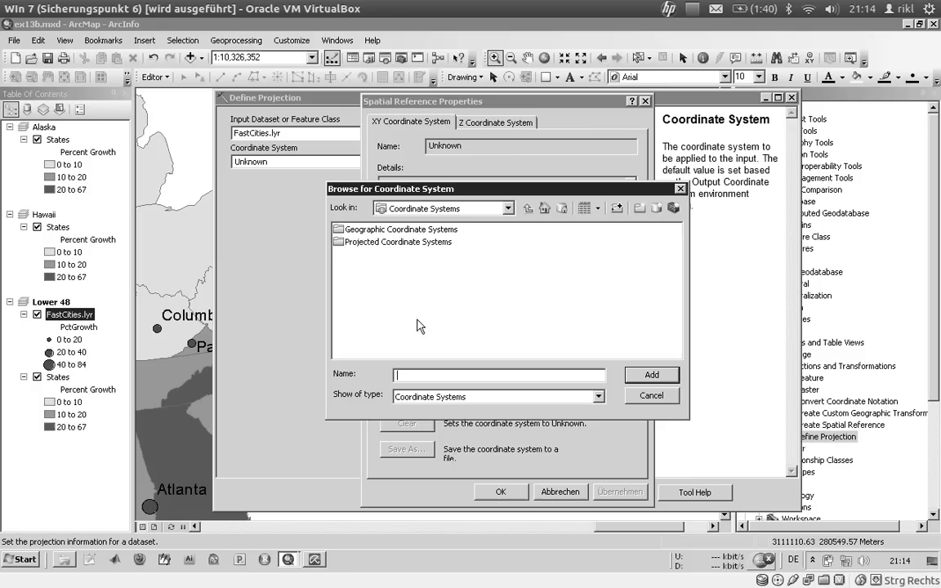
double_click(400, 242)
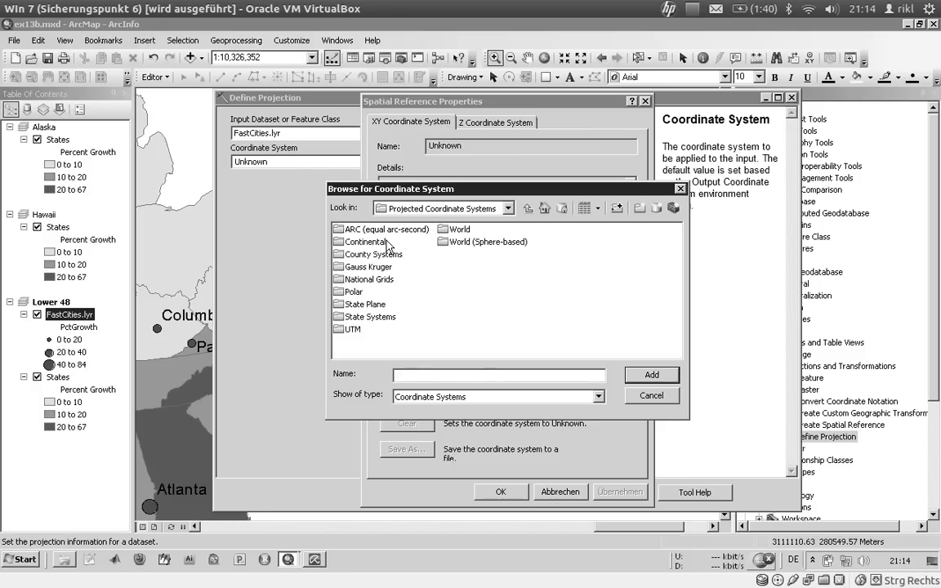
double_click(366, 241)
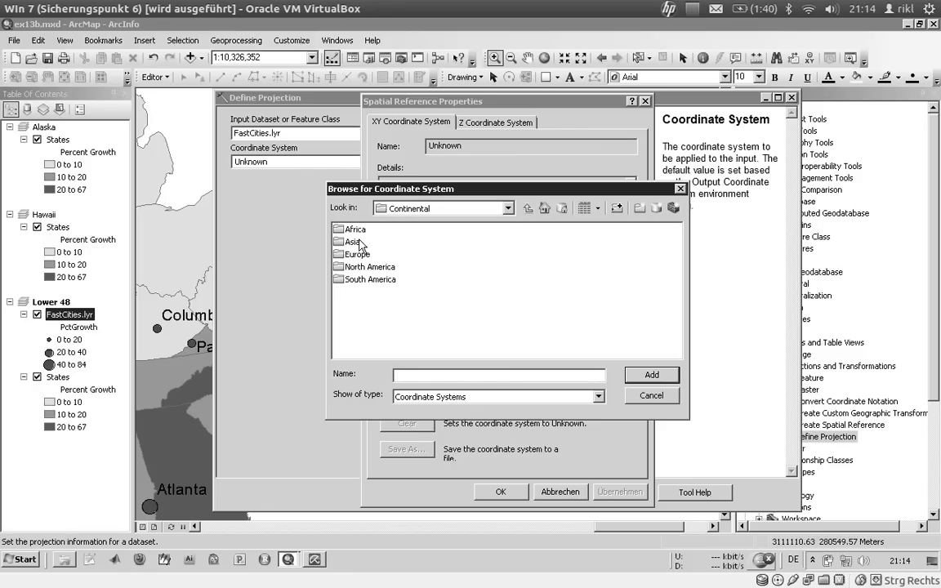
double_click(371, 266)
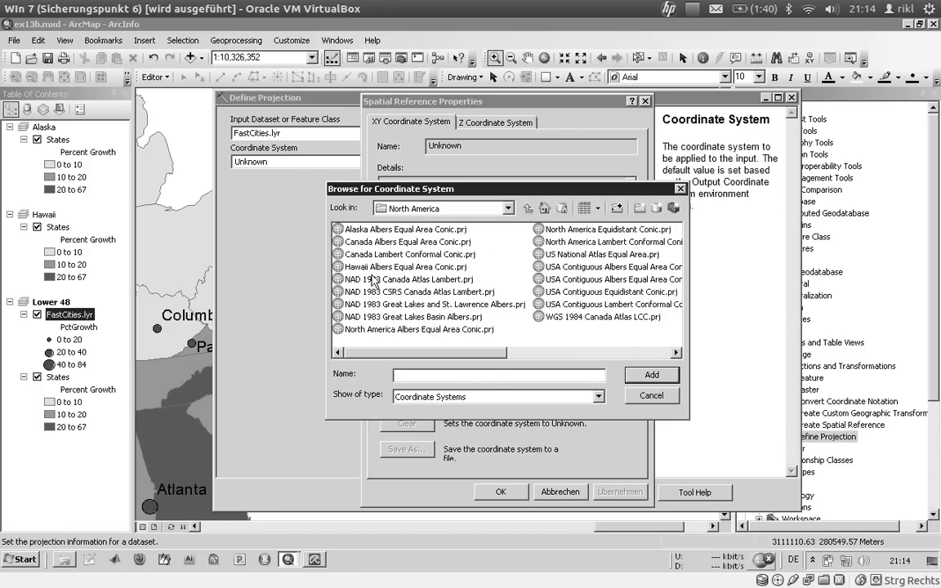
mouse_move(387, 298)
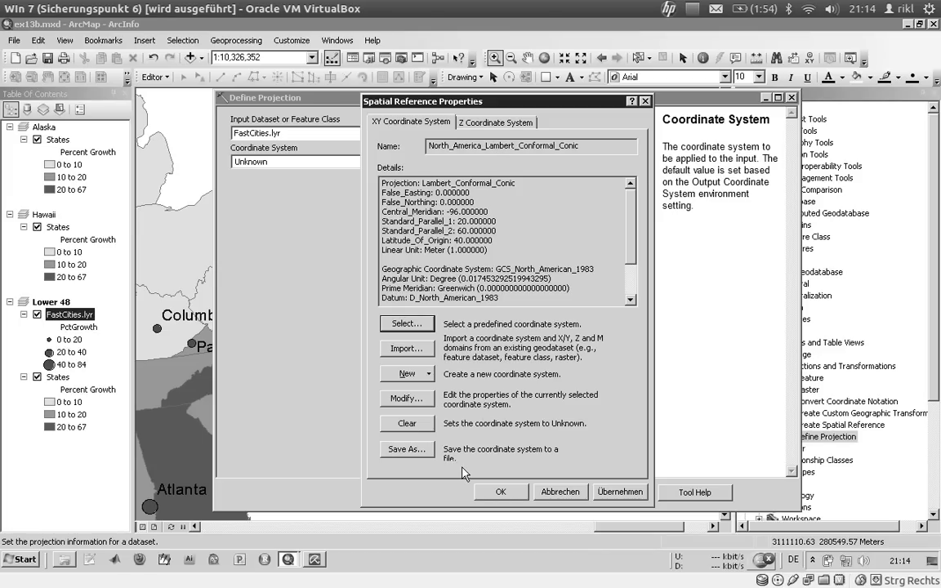
mouse_move(472, 477)
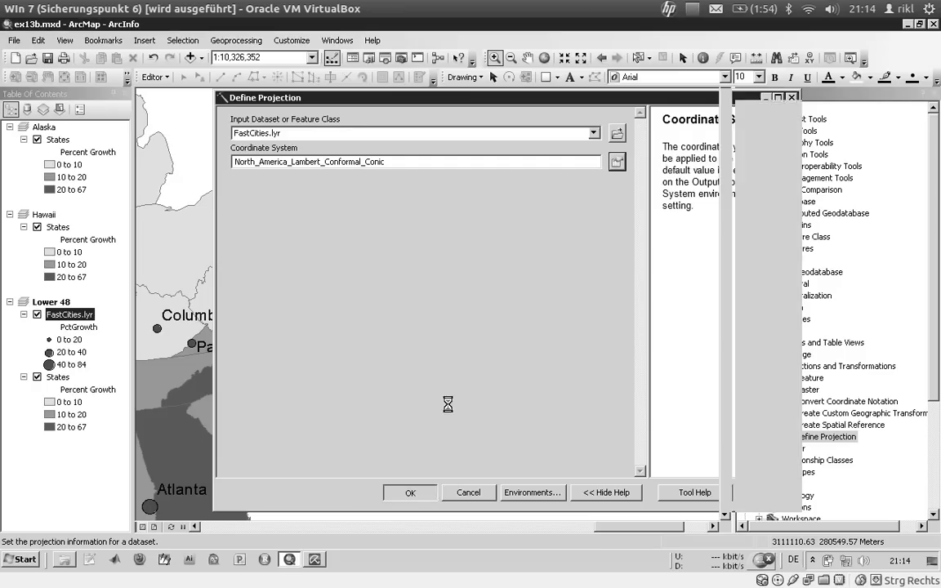
left_click(410, 492)
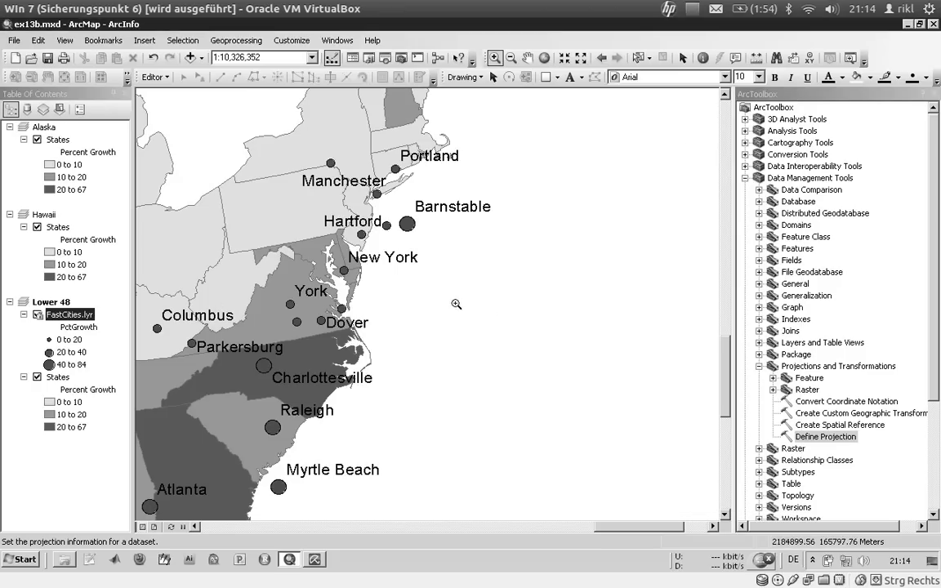
mouse_move(585, 156)
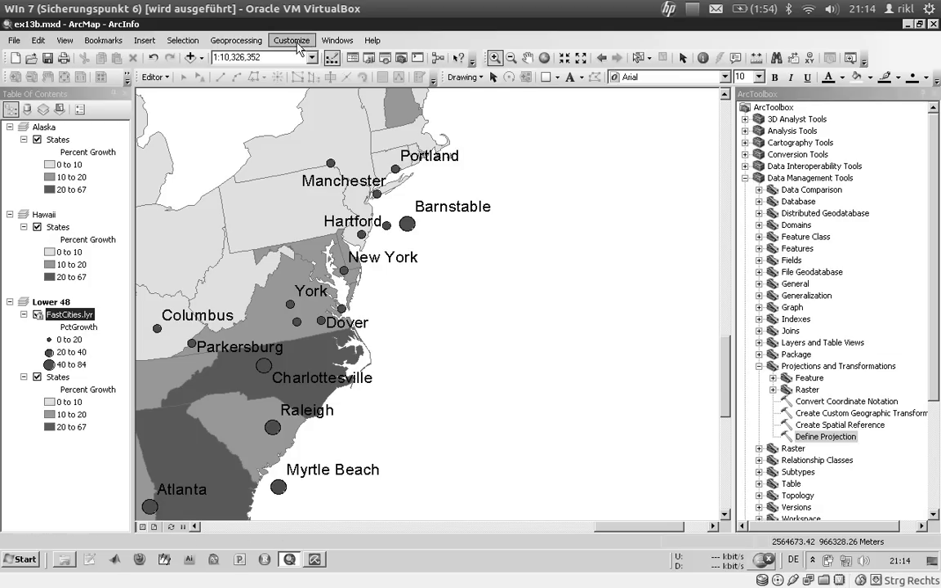
Check the Results window's Current Session for the completed Define Projection run on FastCities
left_click(236, 40)
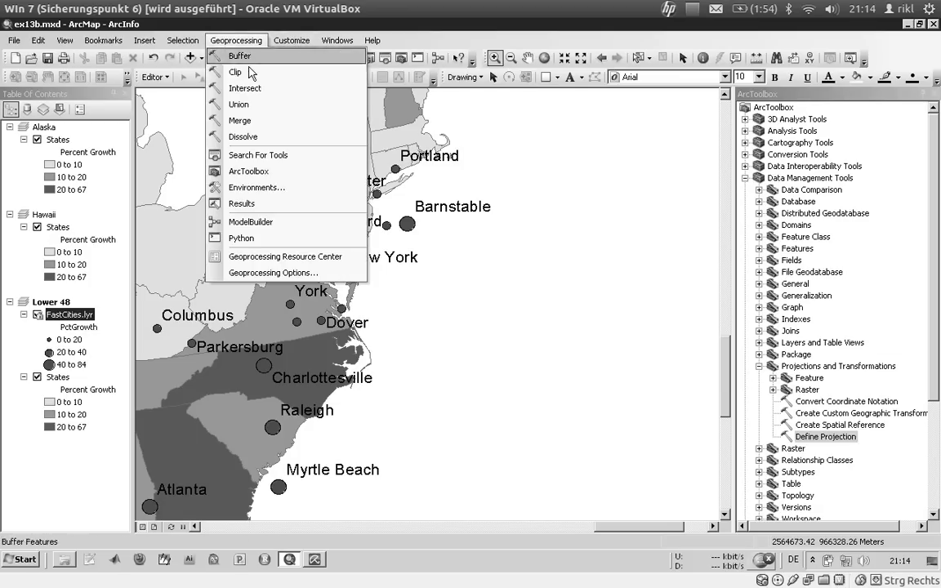
left_click(242, 204)
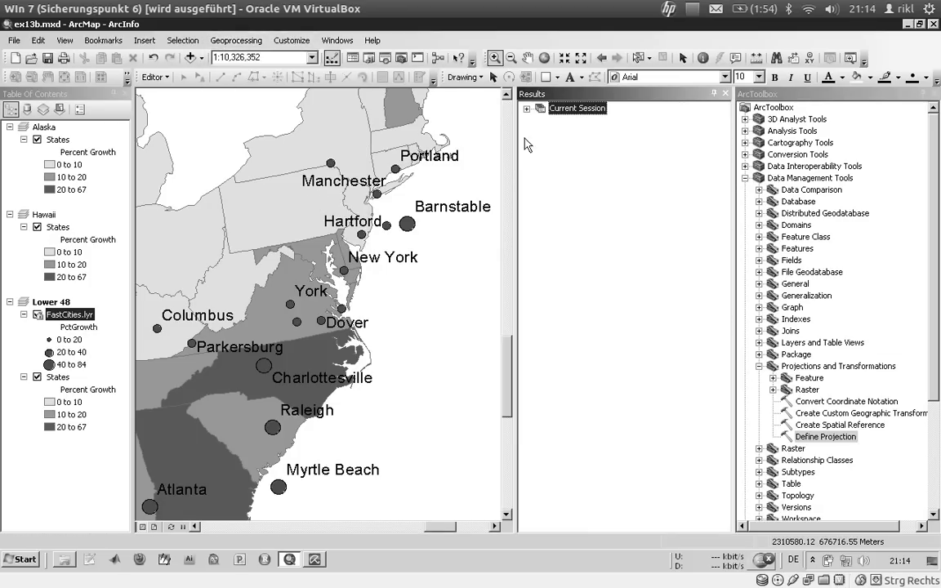
left_click(526, 108)
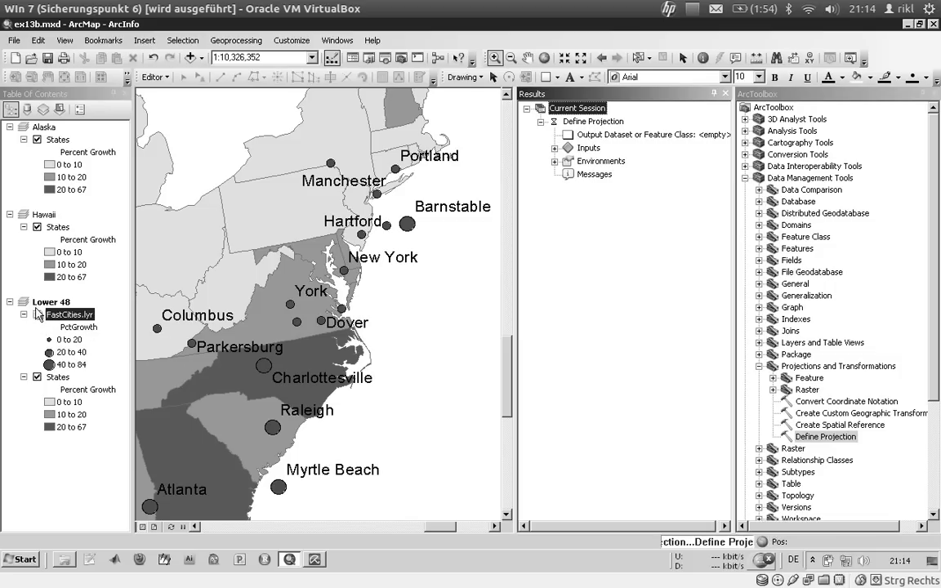
mouse_move(625, 150)
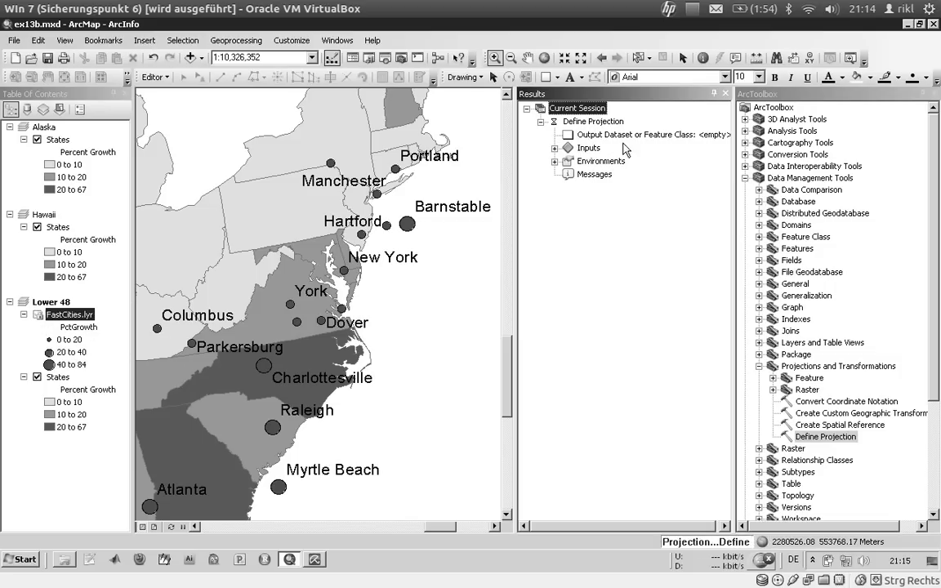
left_click(653, 134)
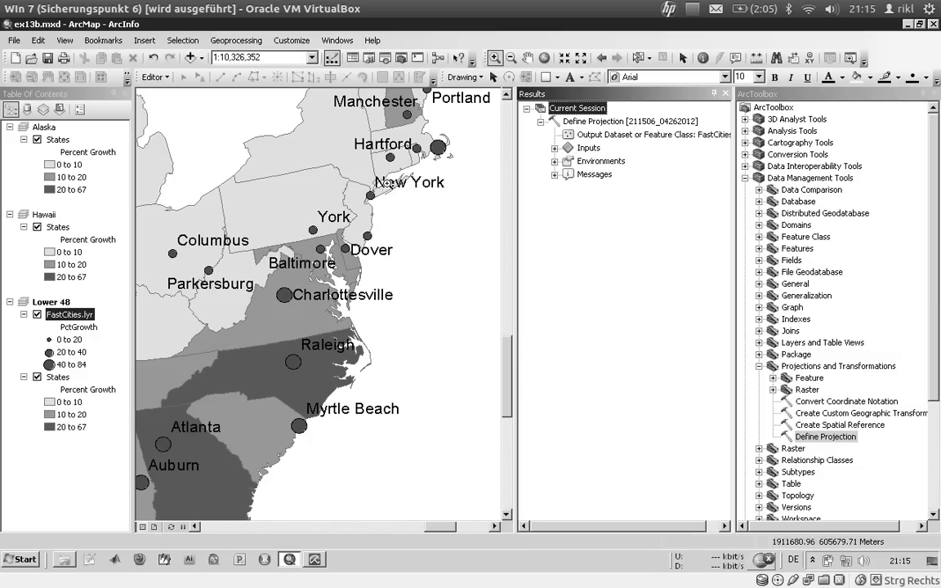
mouse_move(380, 207)
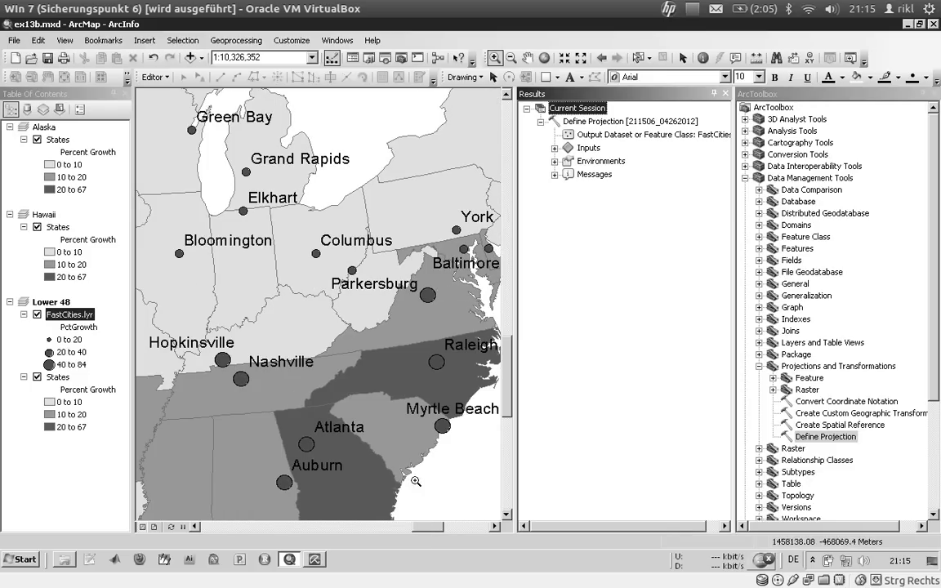
mouse_move(301, 293)
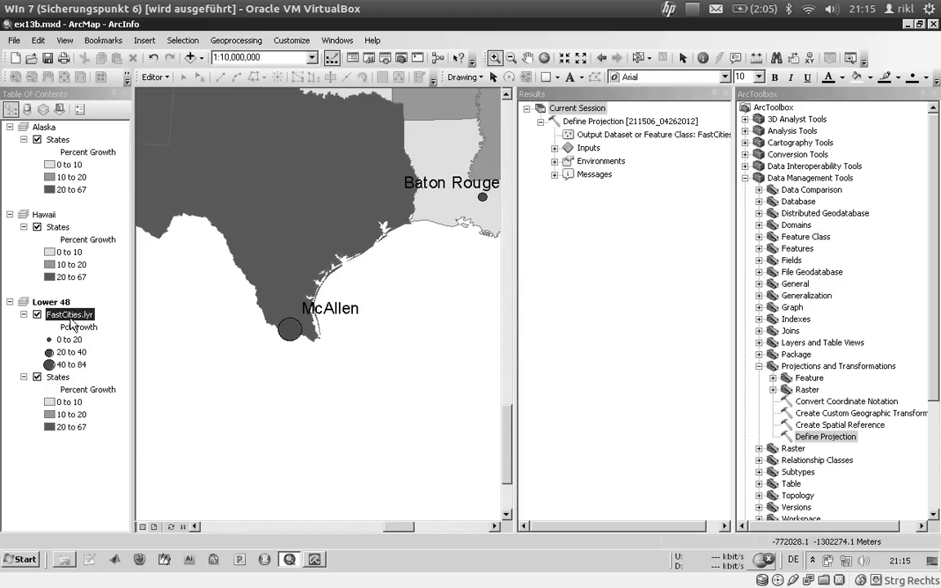
Bring up the FastCities layer's context menu in the Table of Contents
right_click(69, 314)
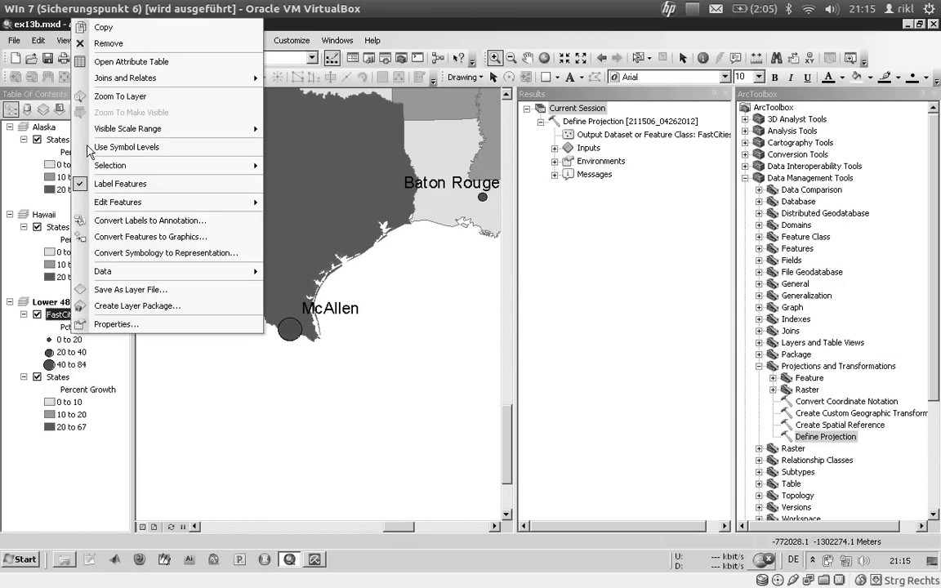
mouse_move(127, 128)
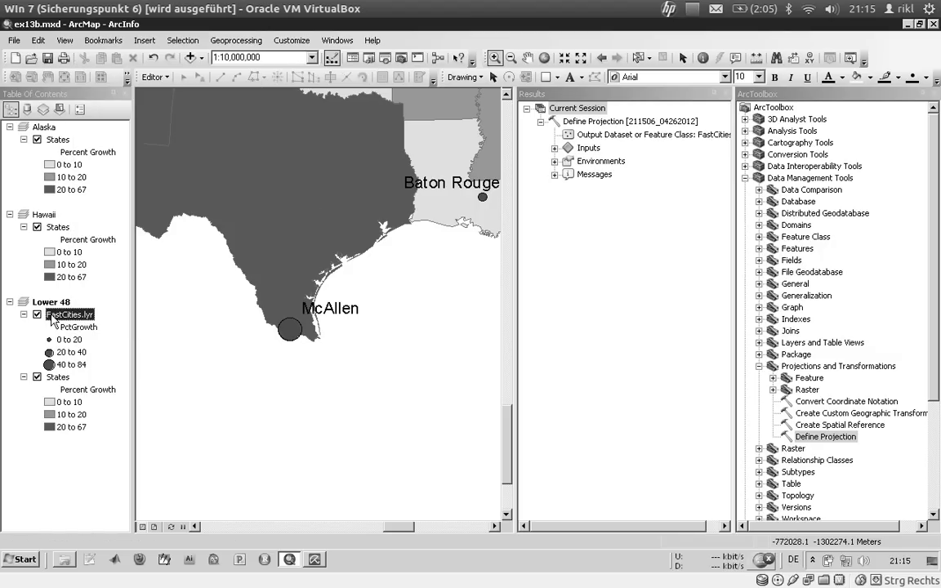
mouse_move(134, 391)
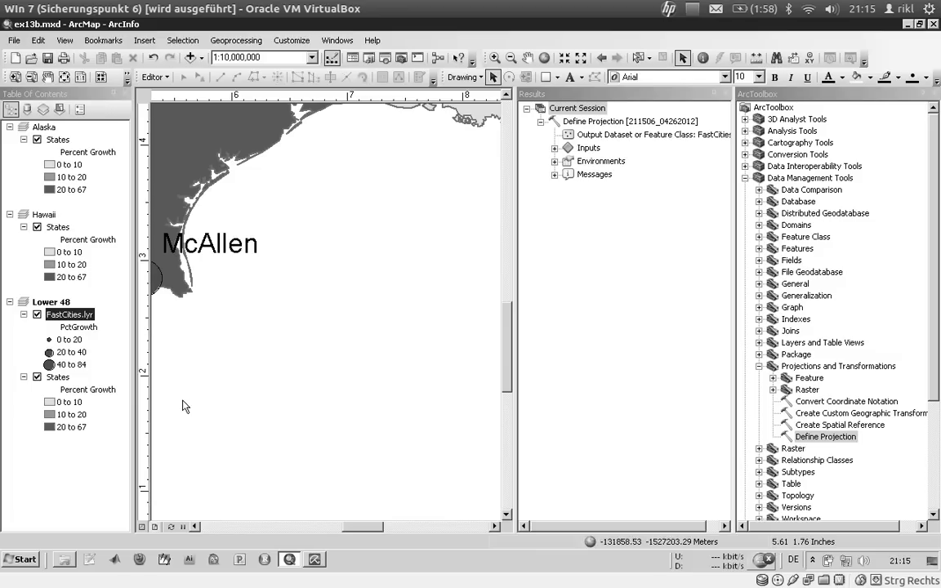
mouse_move(651, 108)
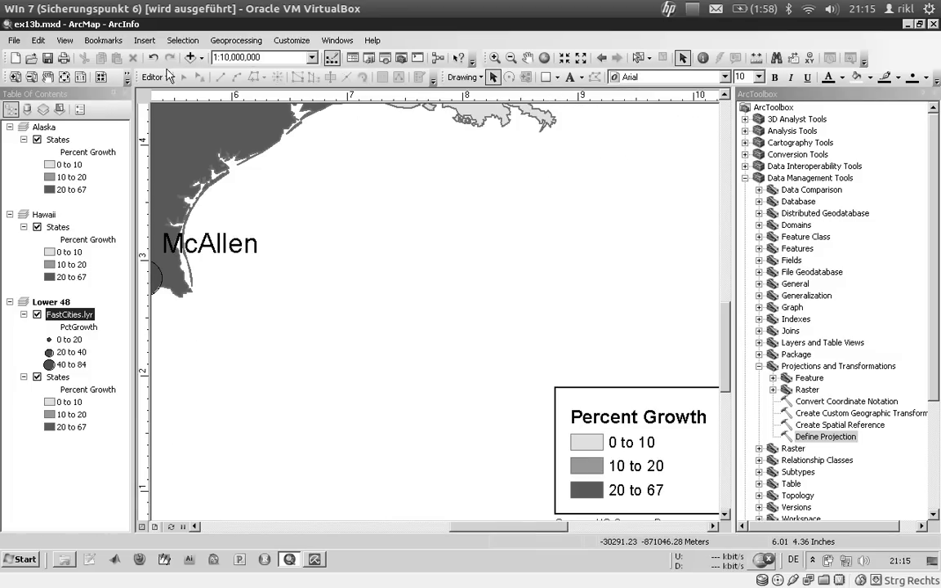
Show the full layout page, fill the Lower 48 frame, and begin adding data to Hawaii
left_click_drag(171, 178, 421, 305)
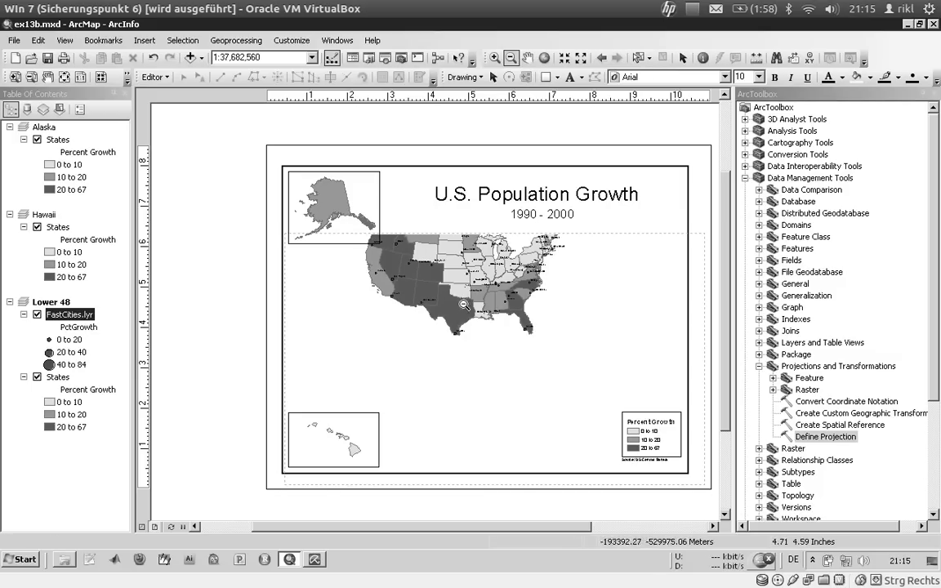
mouse_move(434, 294)
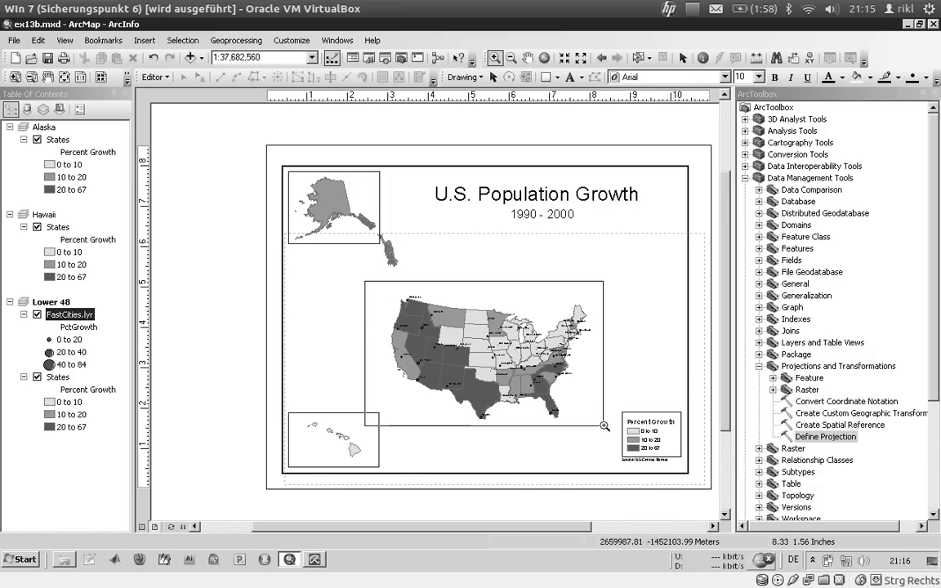
left_click(528, 57)
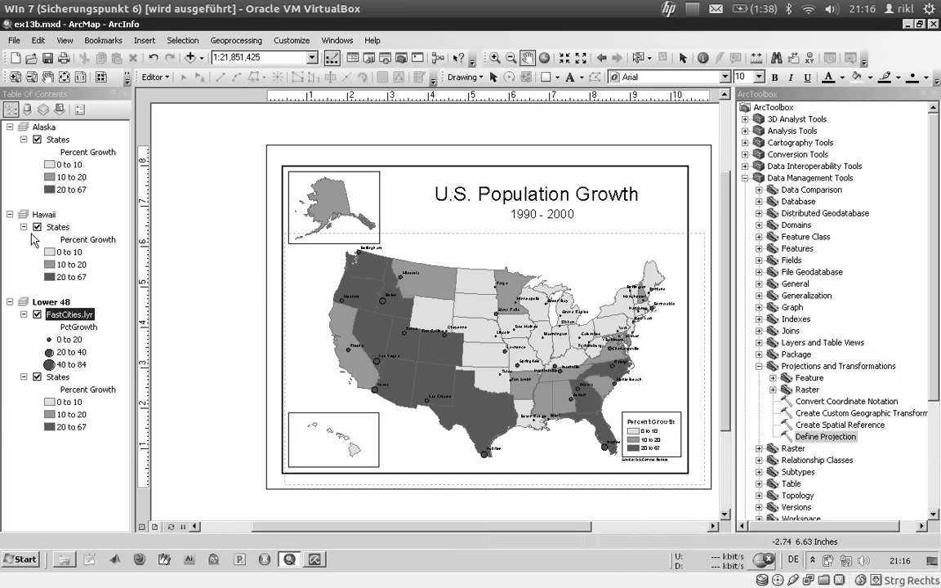
left_click(185, 57)
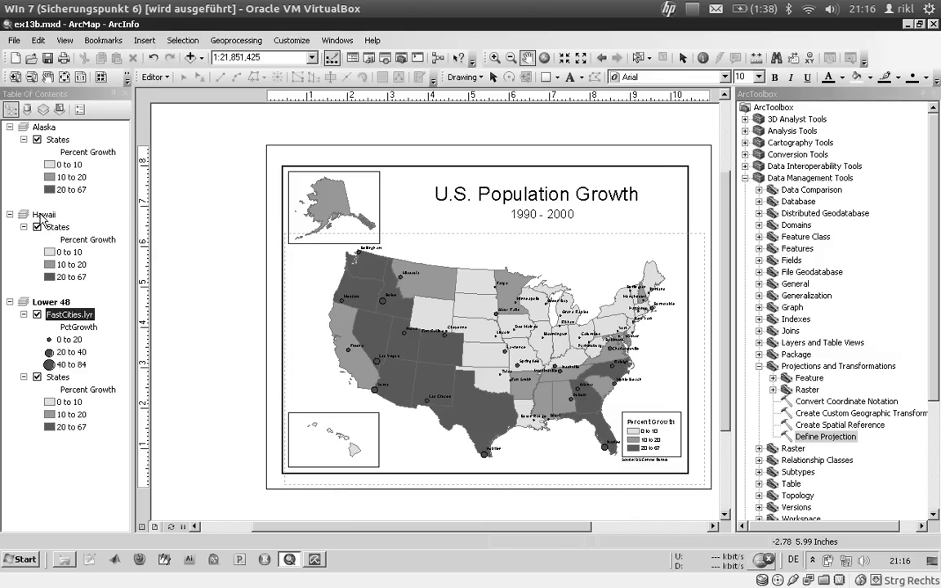
right_click(44, 214)
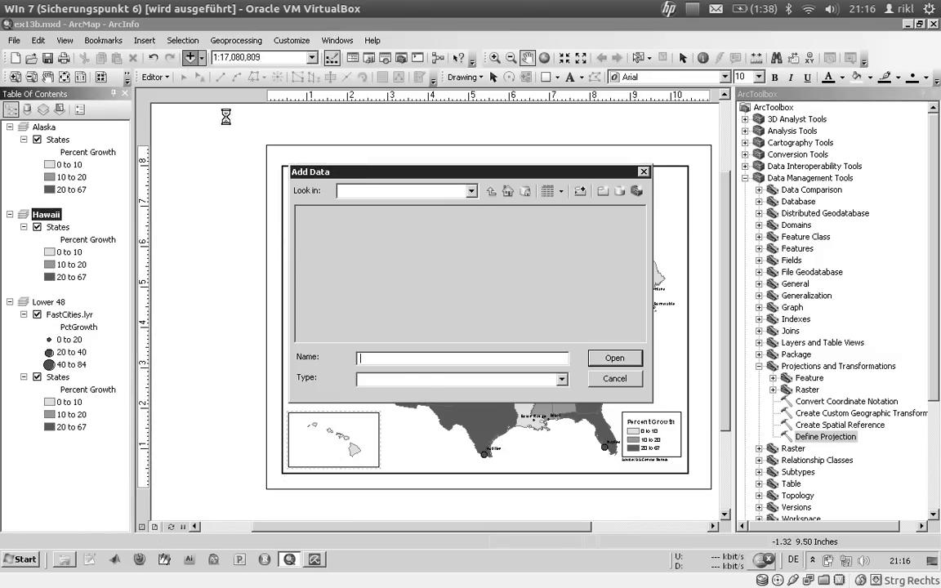
Add FastCities.lyr to the Hawaii data frame, then open the Alaska States layer's context menu
left_click(614, 378)
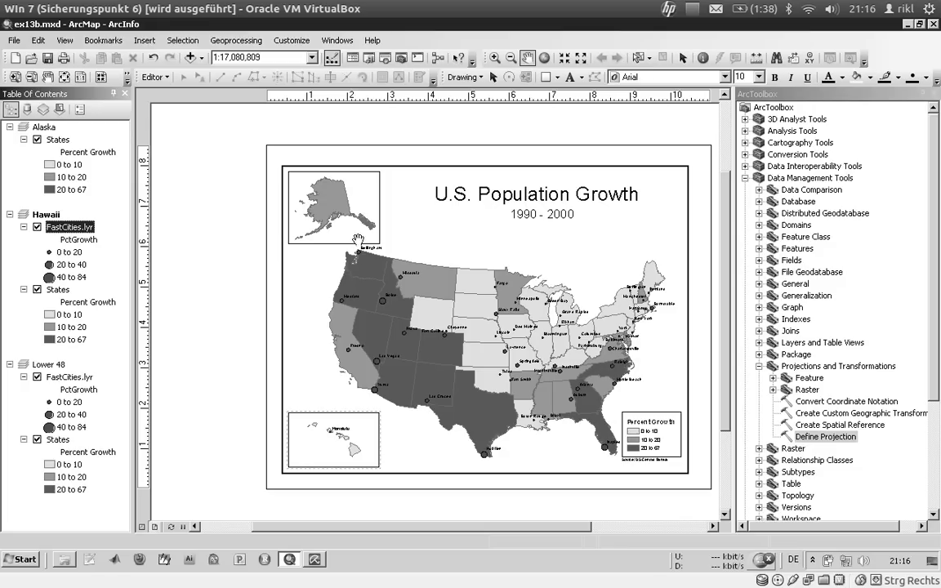
mouse_move(147, 130)
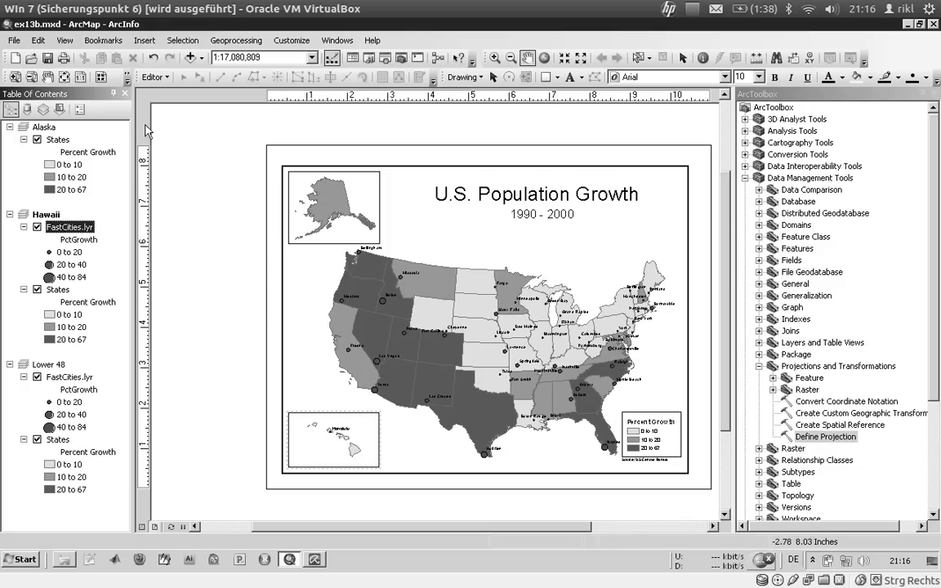
right_click(59, 139)
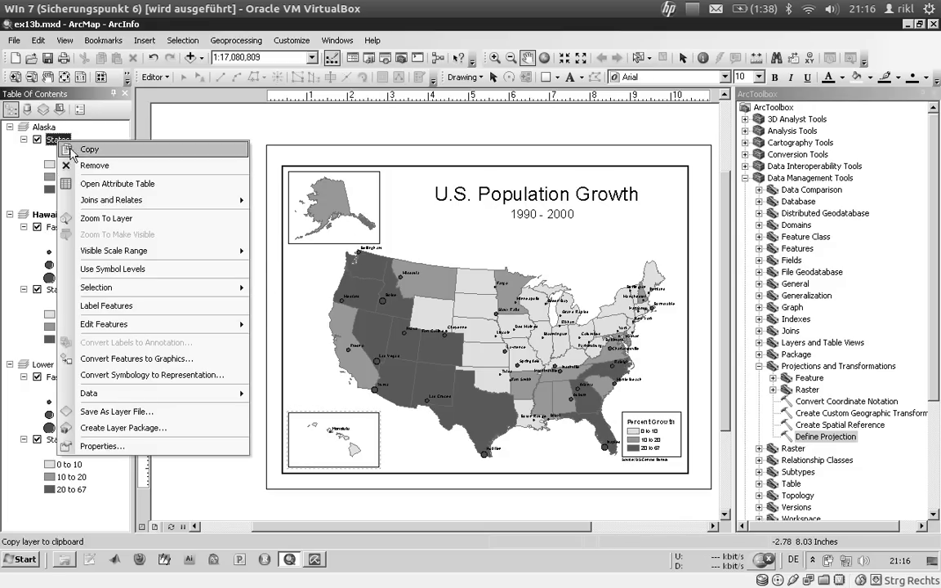